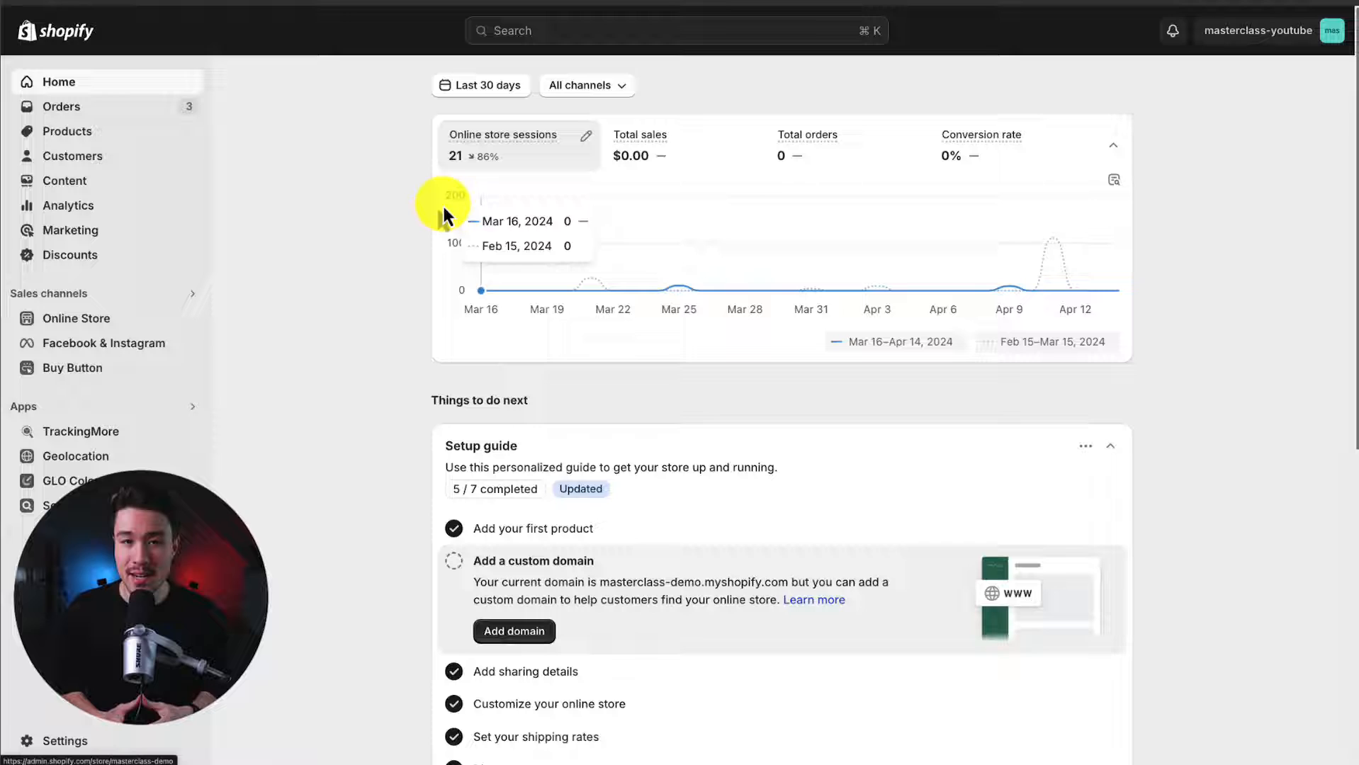
mouse_move(216, 307)
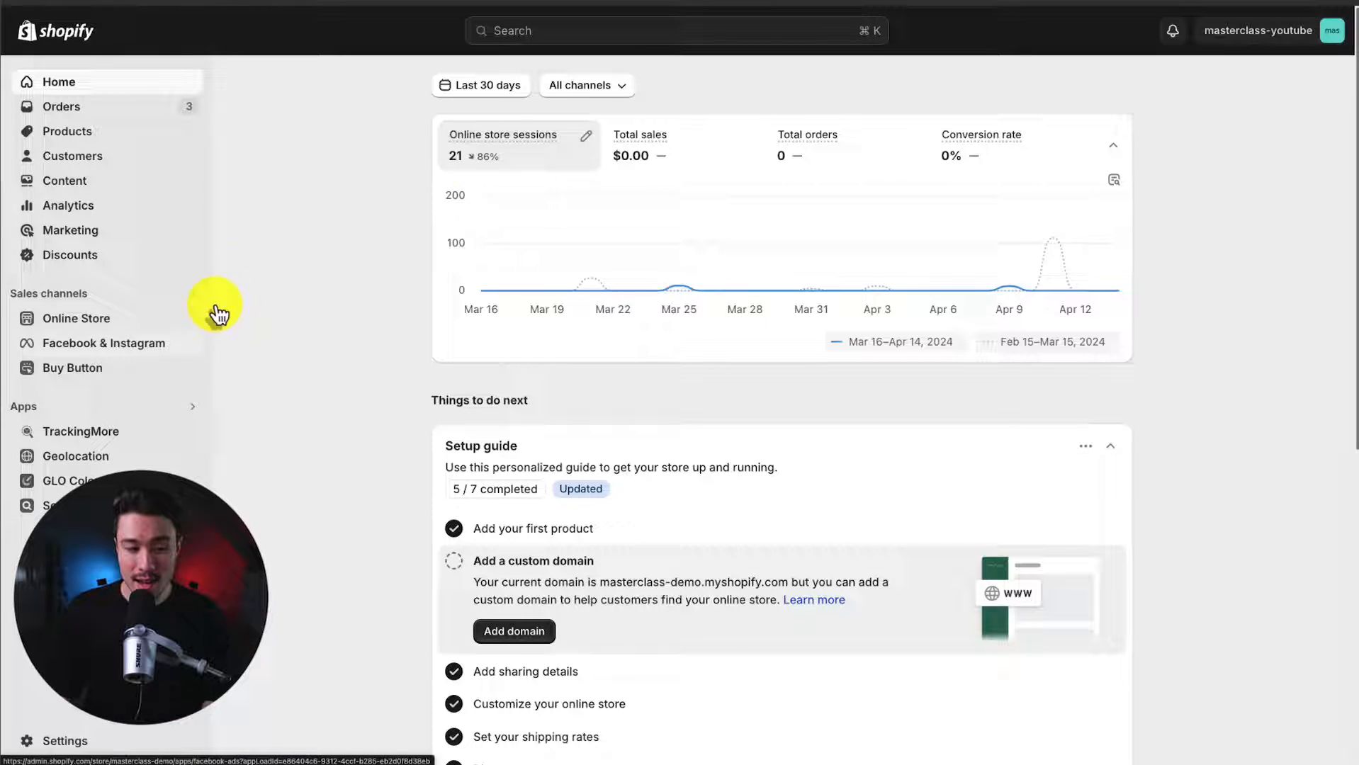
Go from the store dashboard to the Online Store themes page.
click(76, 318)
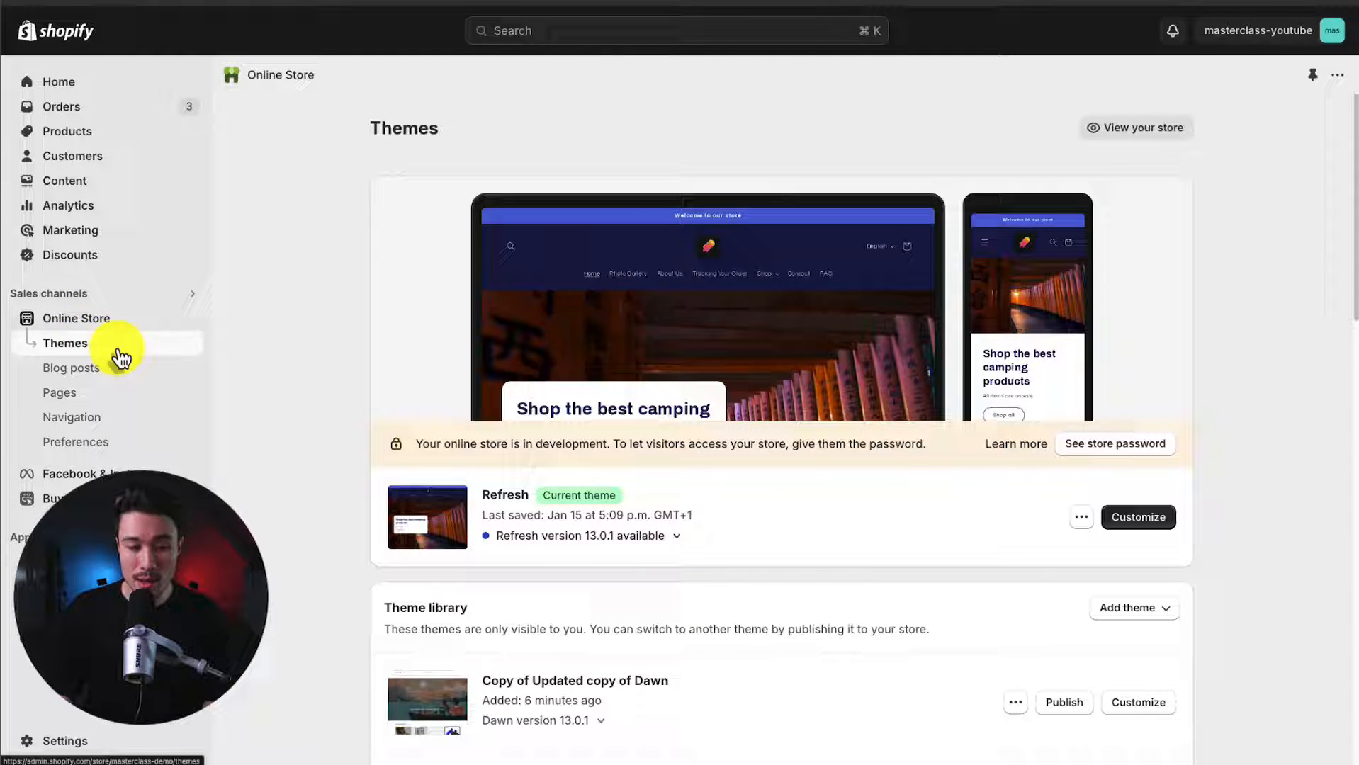
scroll(down, 3)
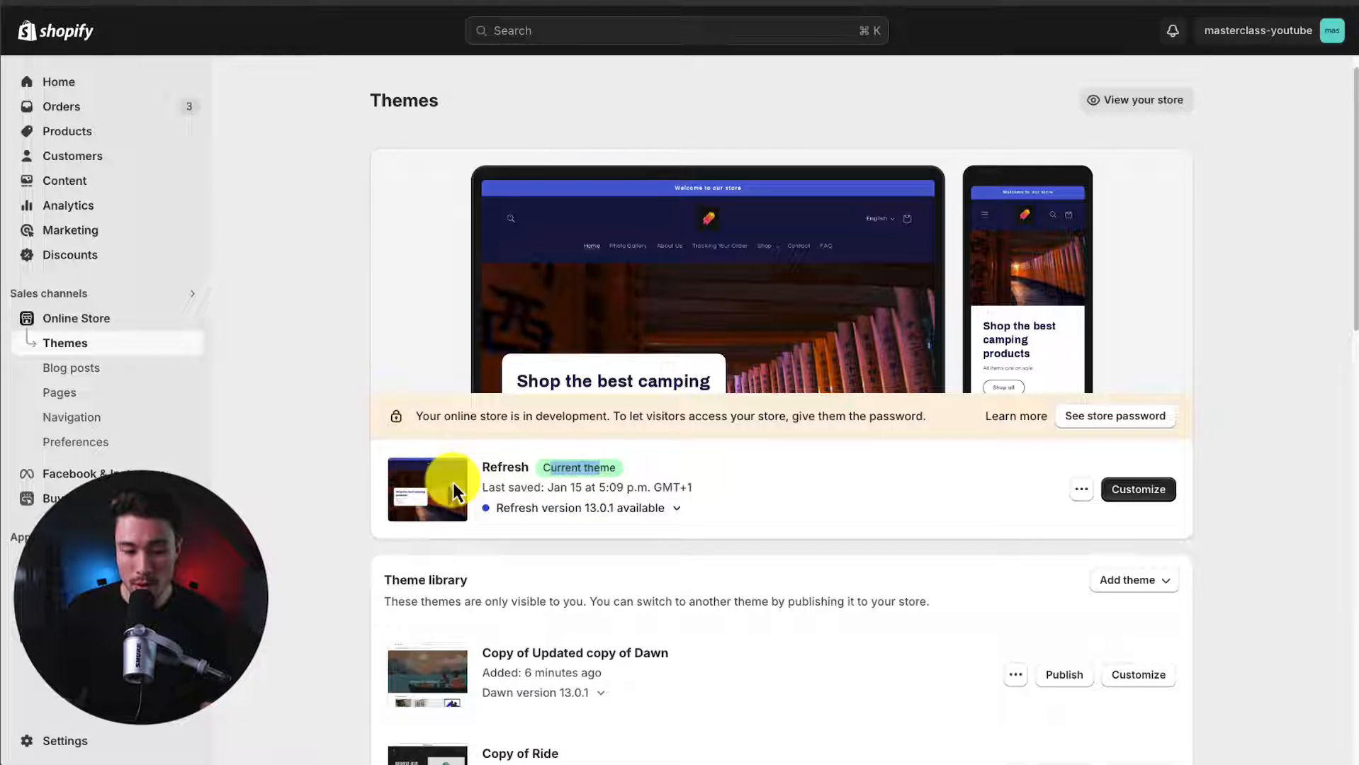
click(1136, 100)
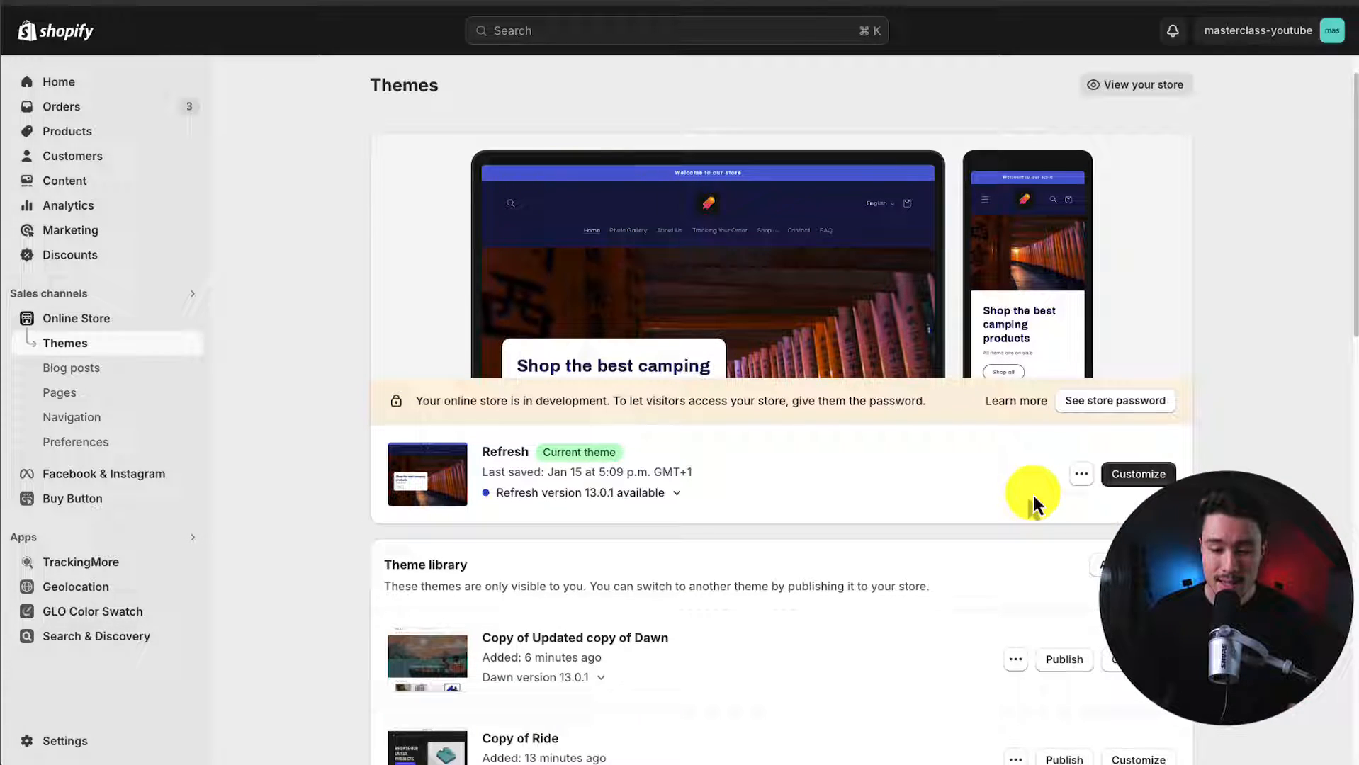
mouse_move(1066, 493)
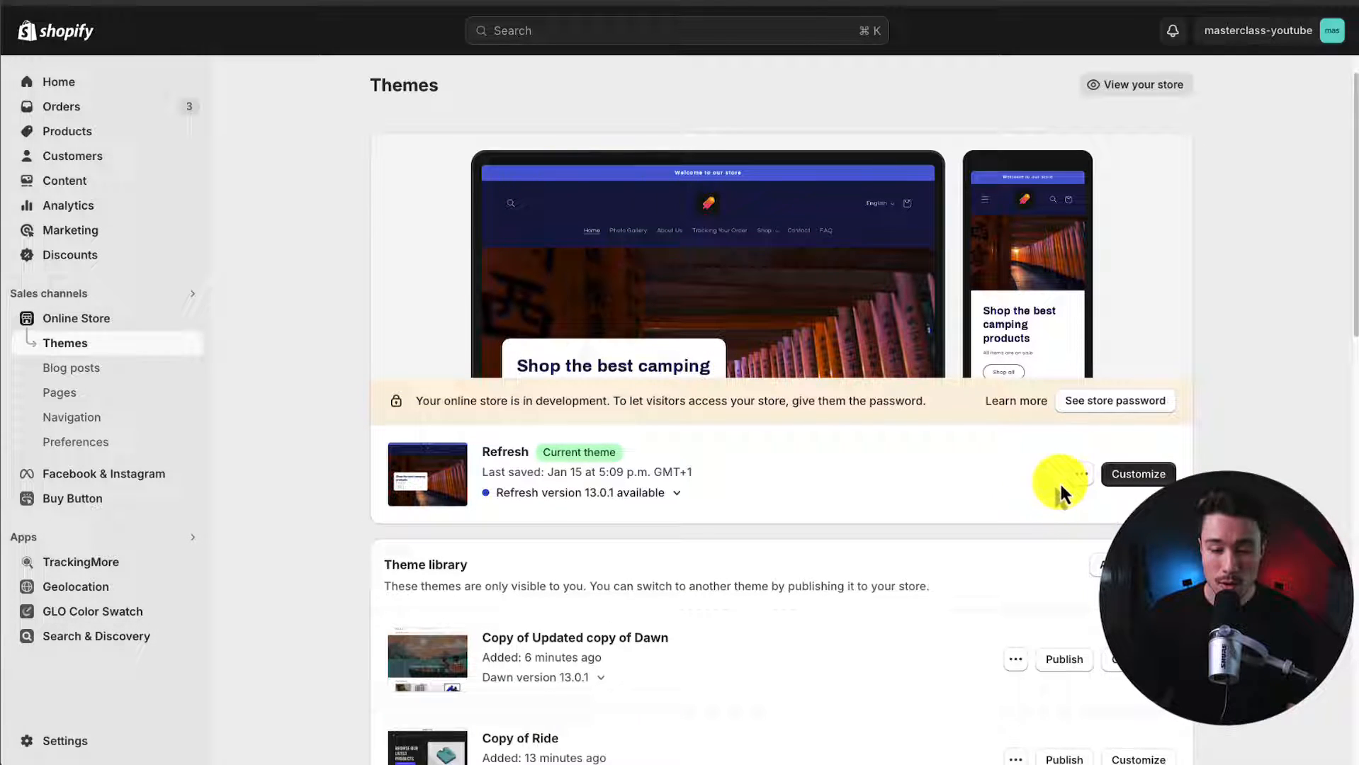
Duplicate the Refresh theme so 'Copy of Refresh' appears in the theme library.
click(1079, 474)
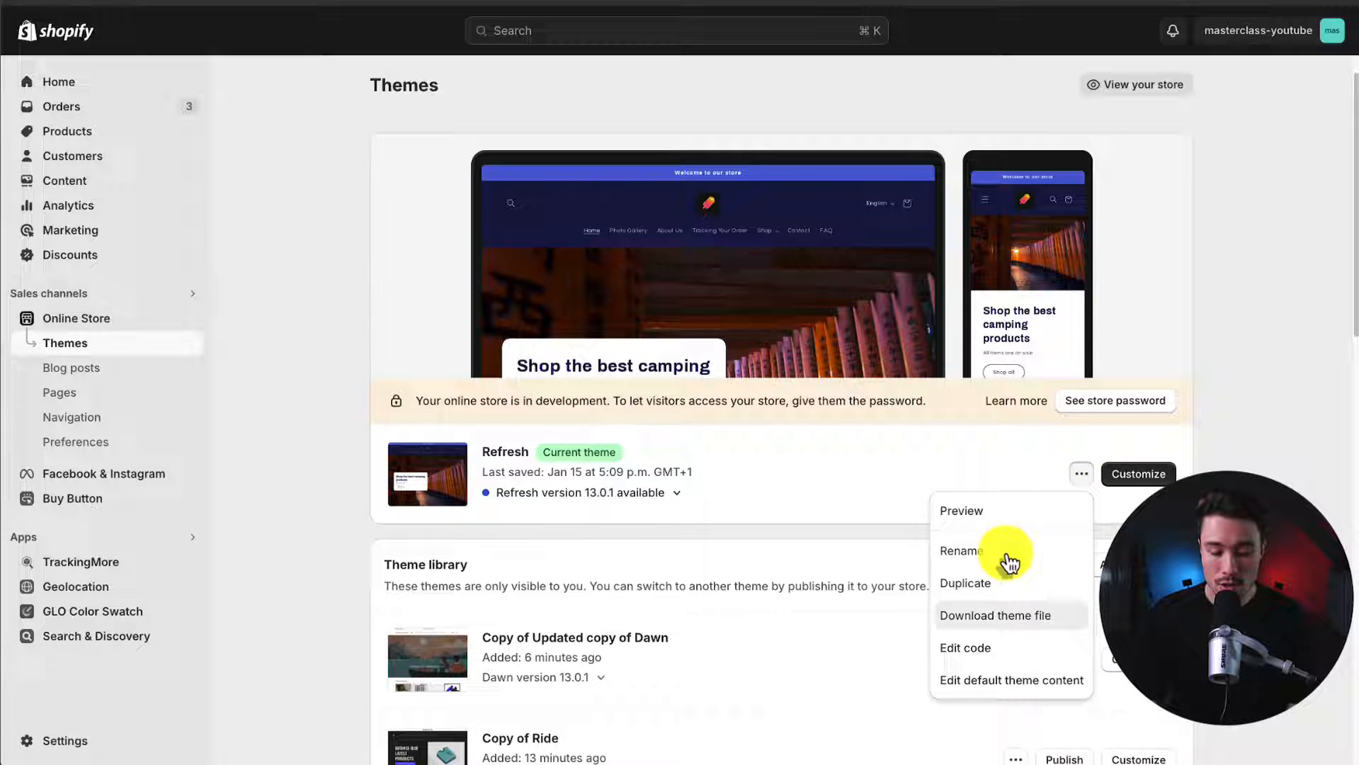
click(963, 582)
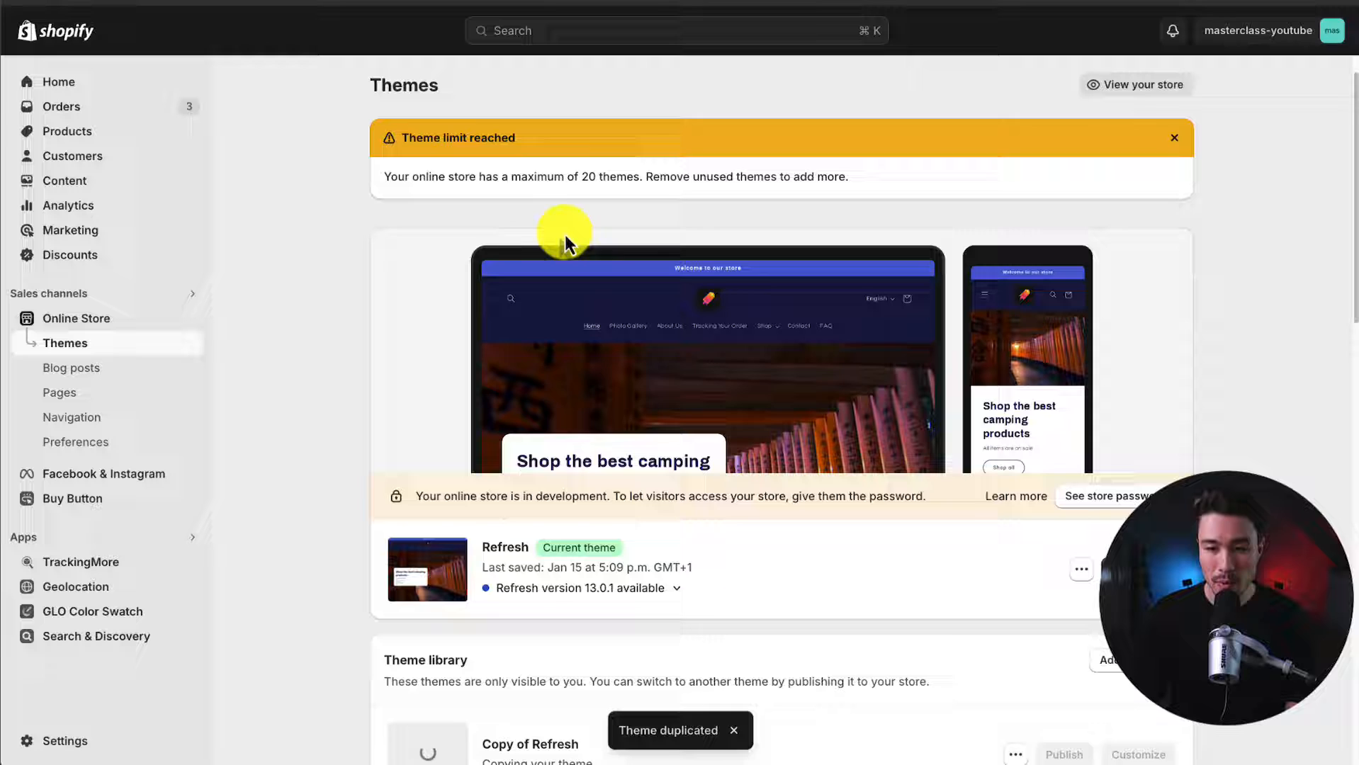
scroll(down, 3)
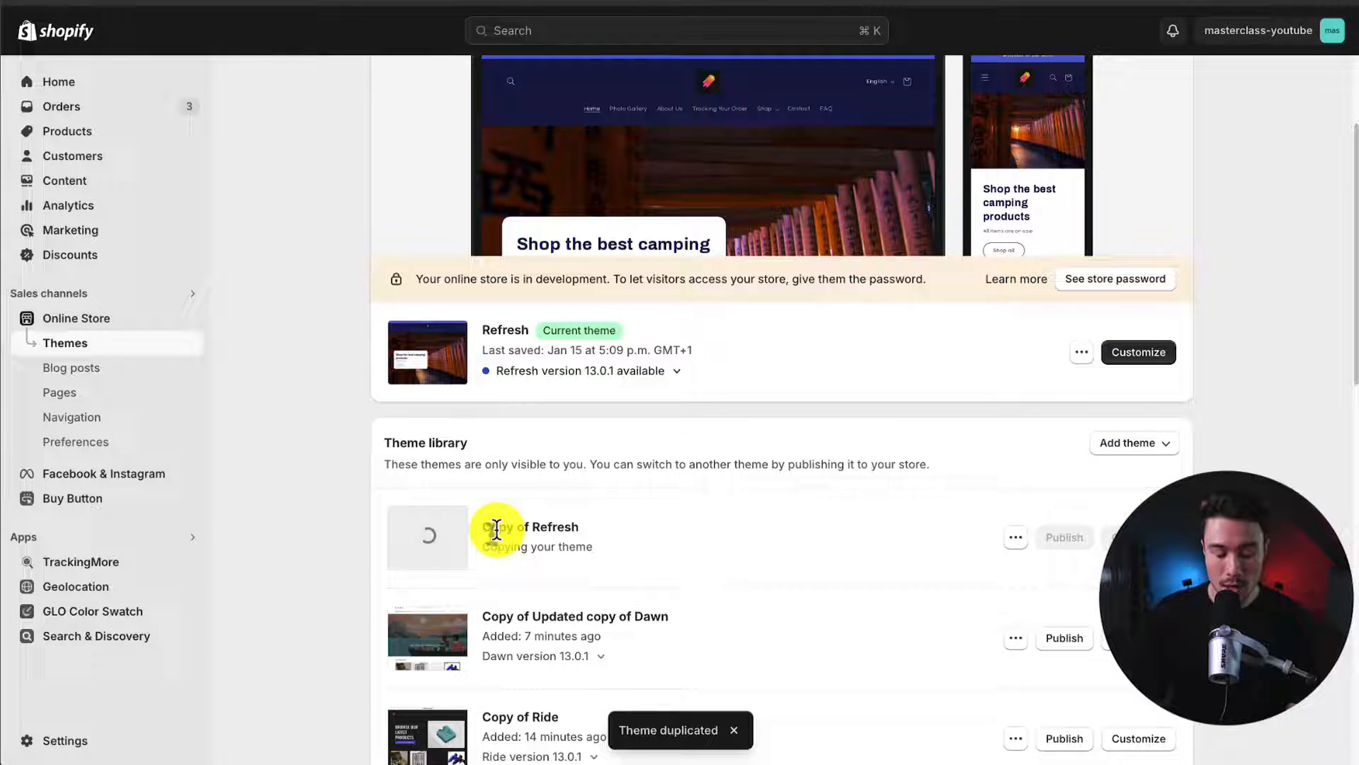
scroll(up, 3)
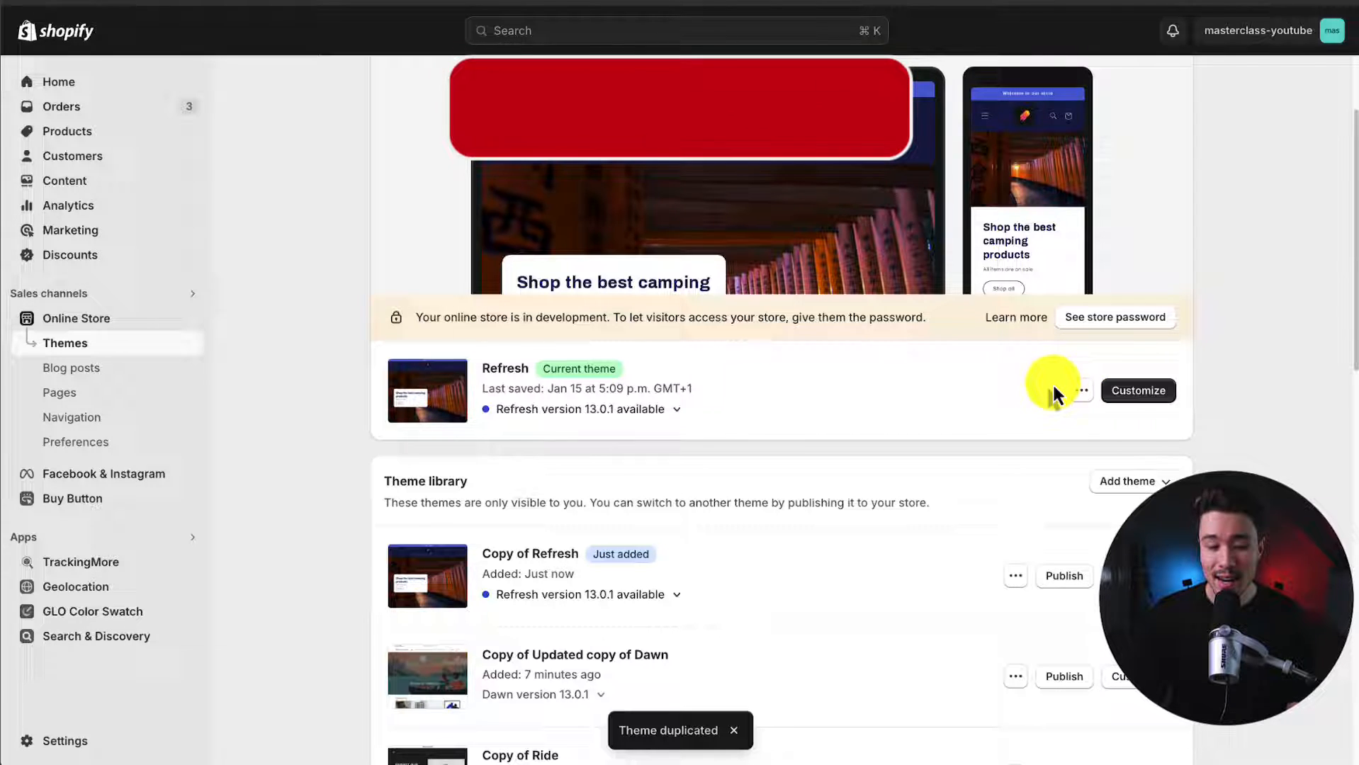
click(1080, 391)
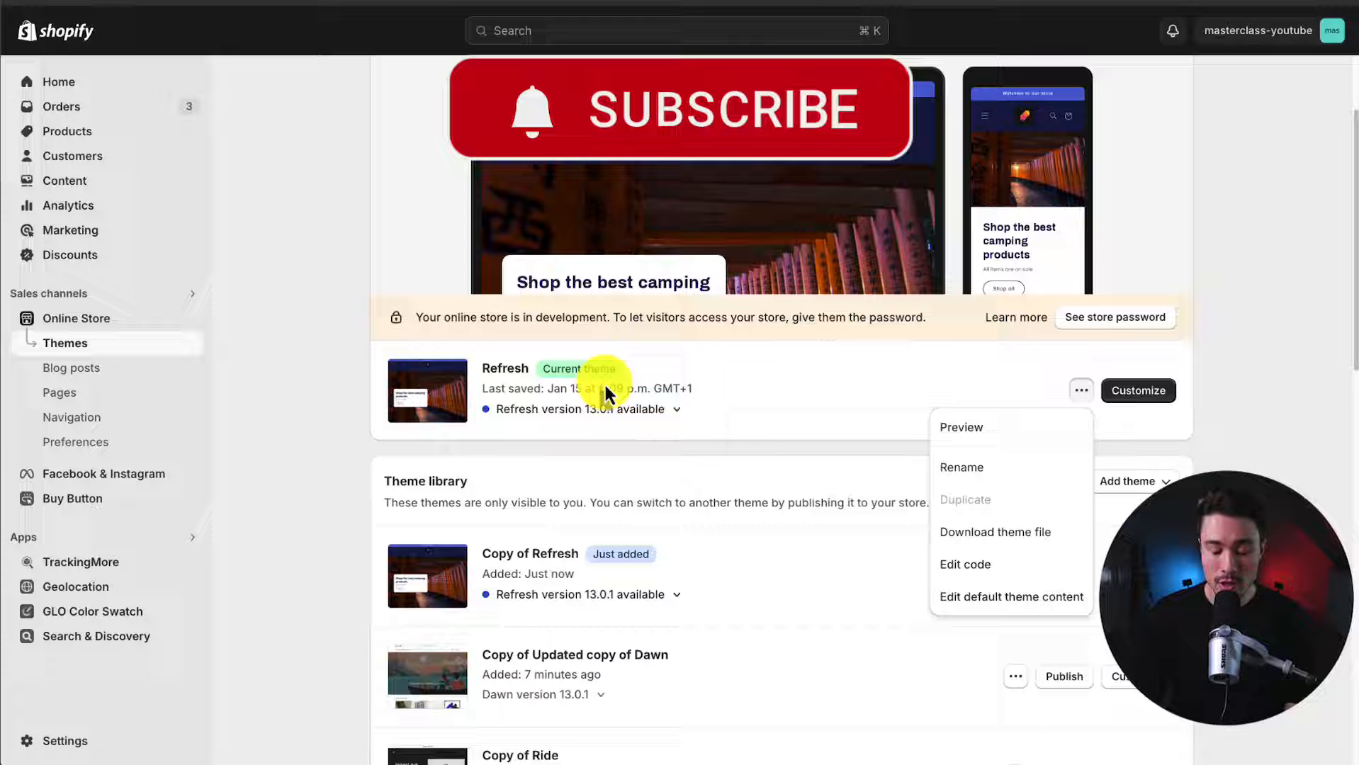
Open the Refresh theme's code editor and load theme.liquid from the Layout folder.
click(966, 564)
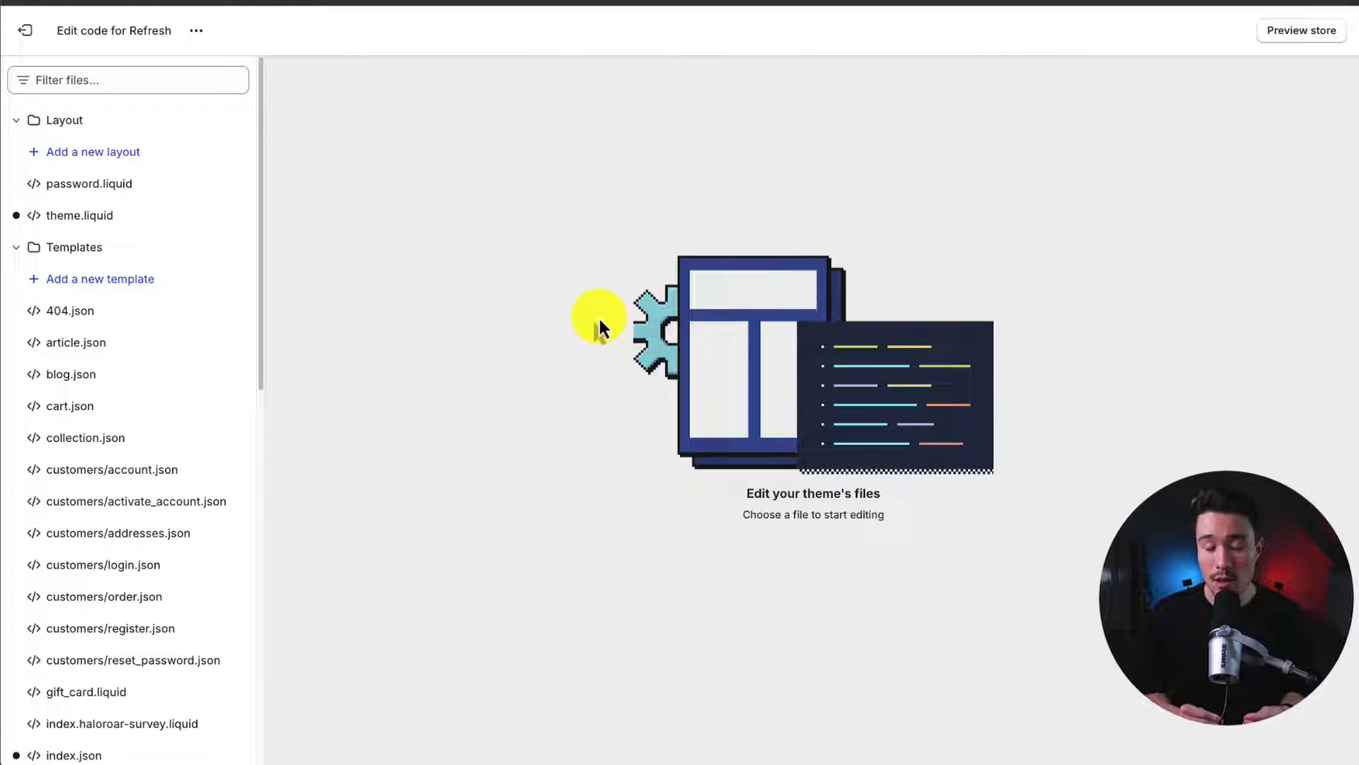
click(78, 215)
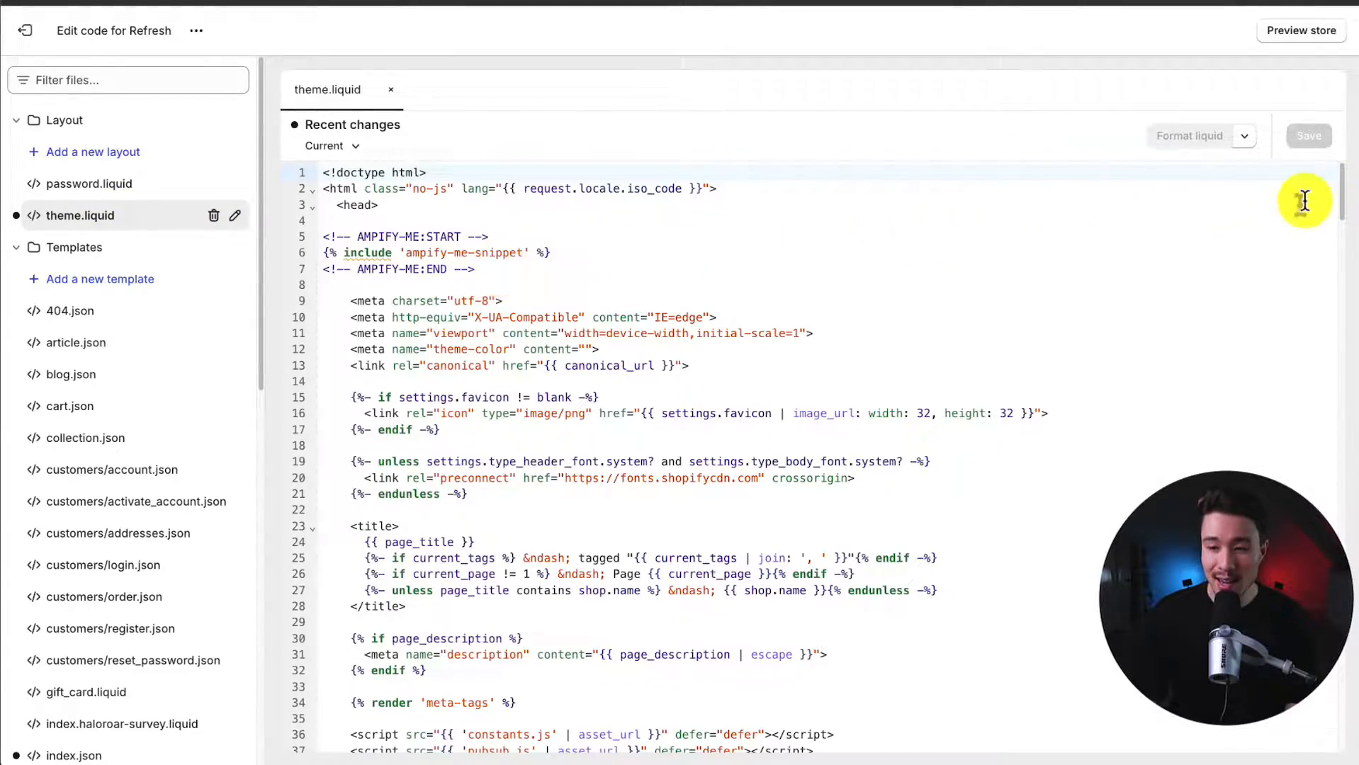
scroll(down, 3)
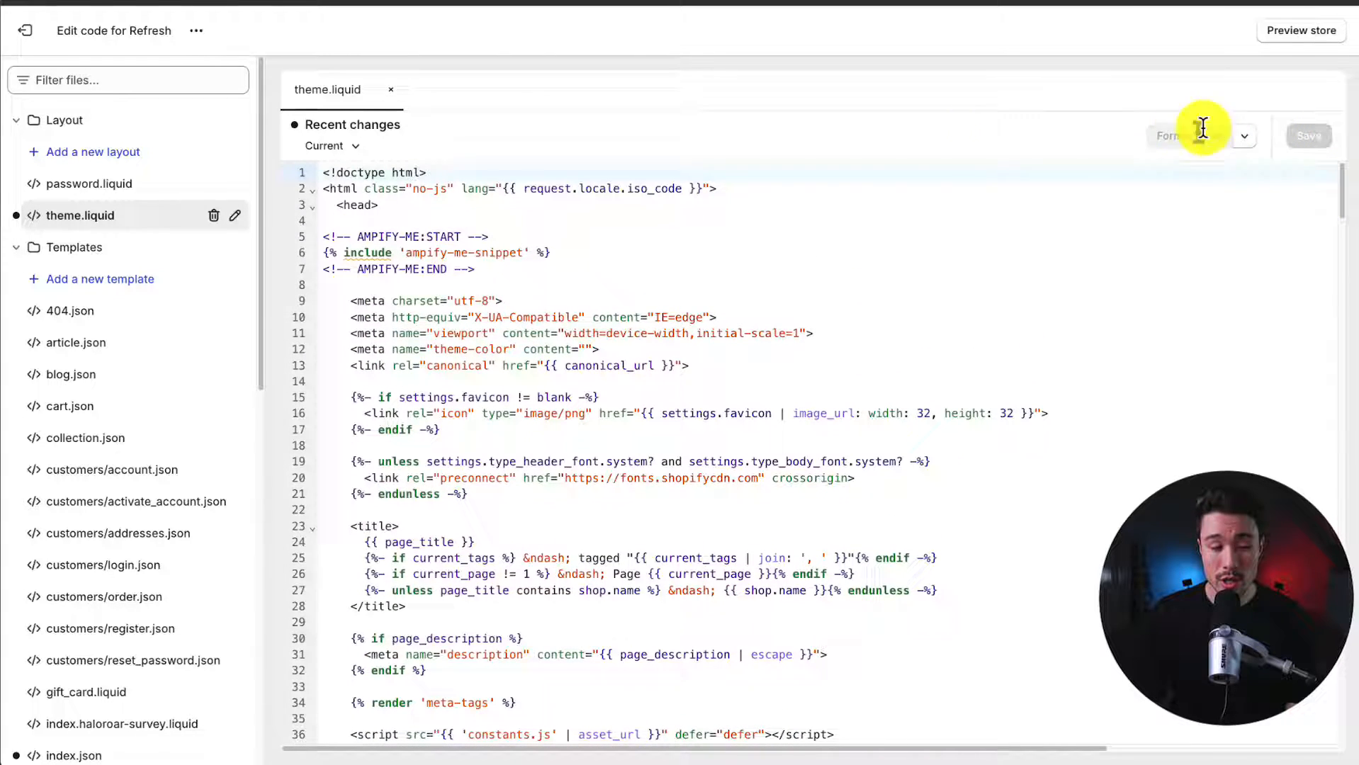
click(128, 80)
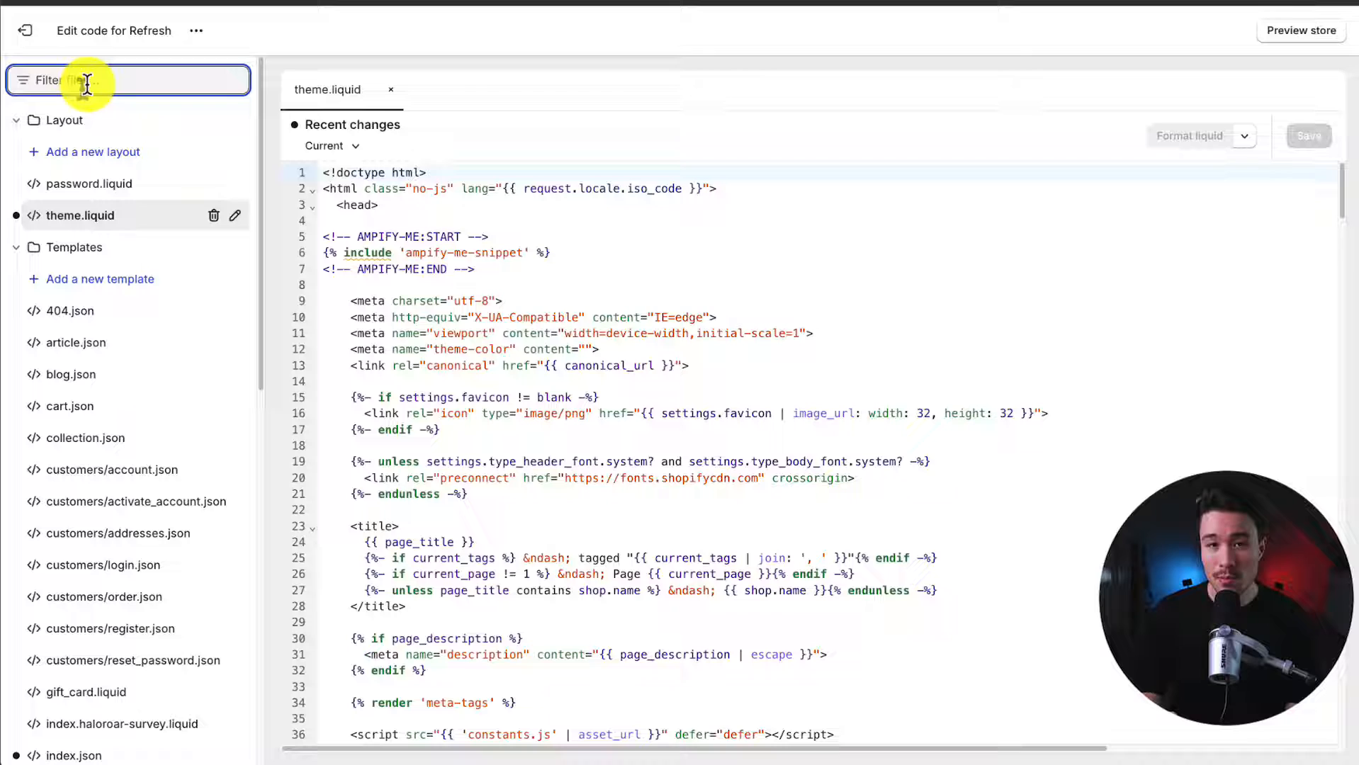
Filter theme files by 'css' and open base.css from Assets.
text(c)
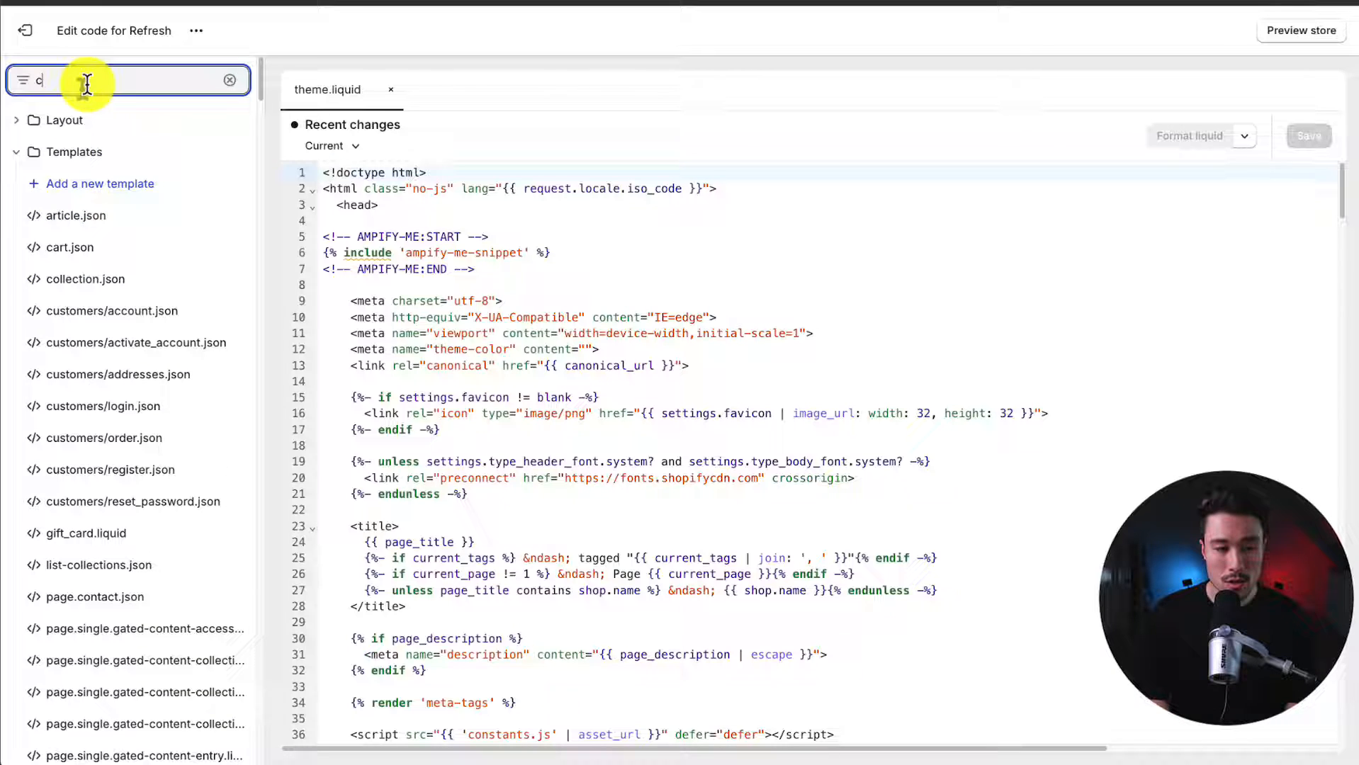
text(ss)
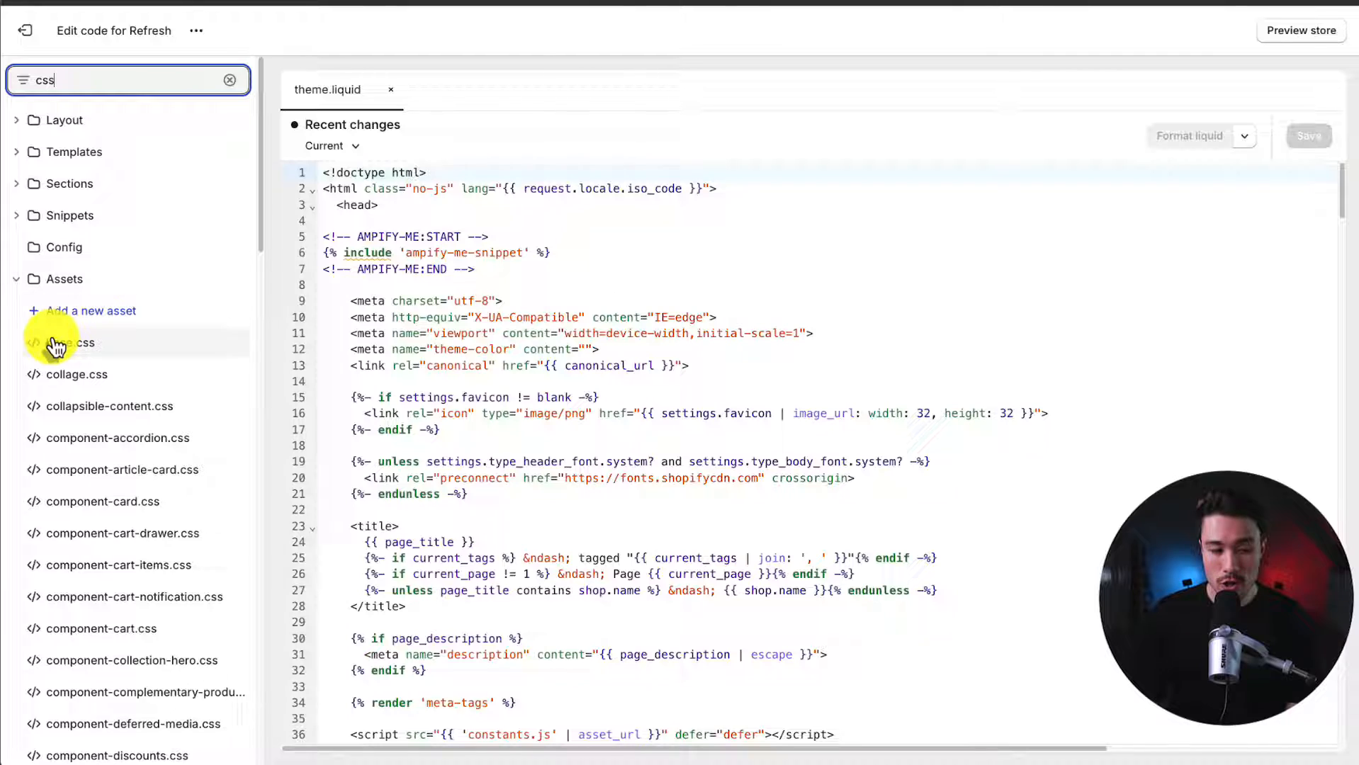
click(74, 342)
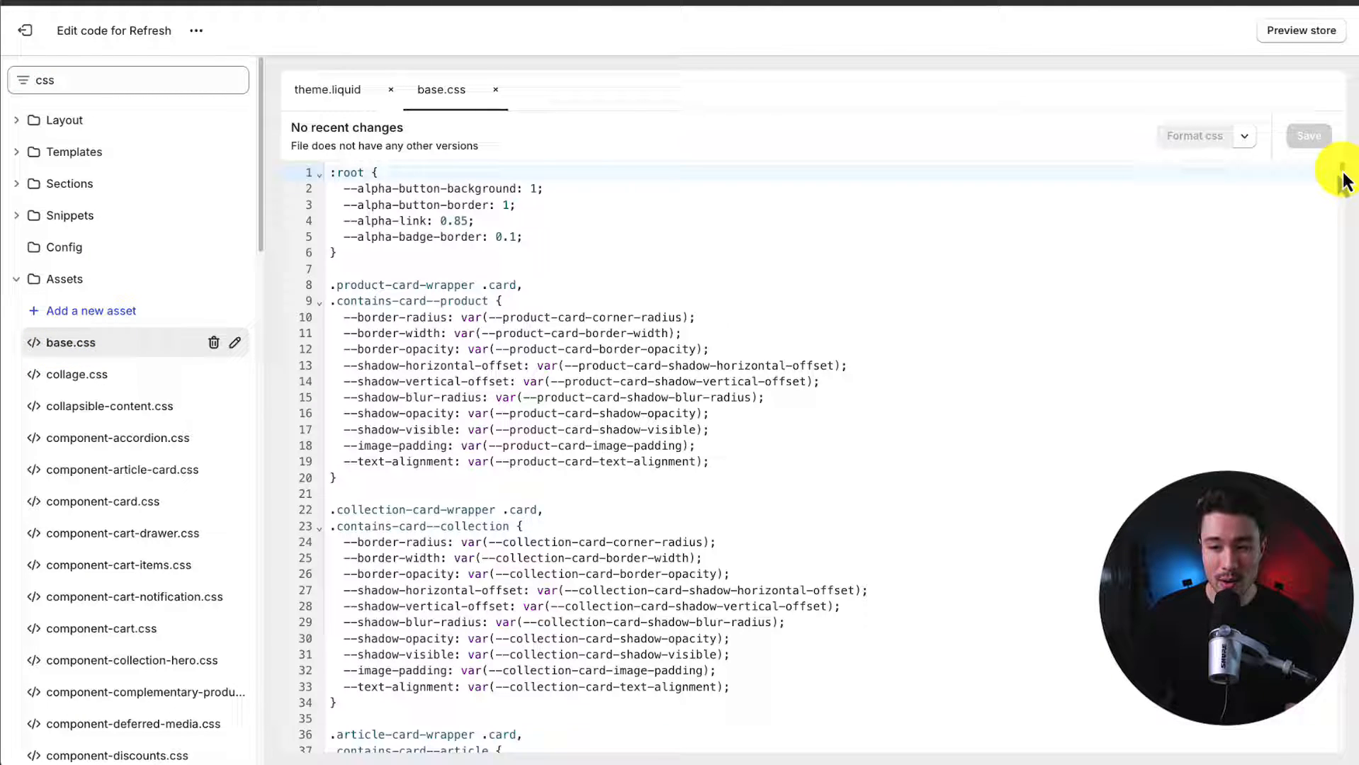
scroll(down, 3)
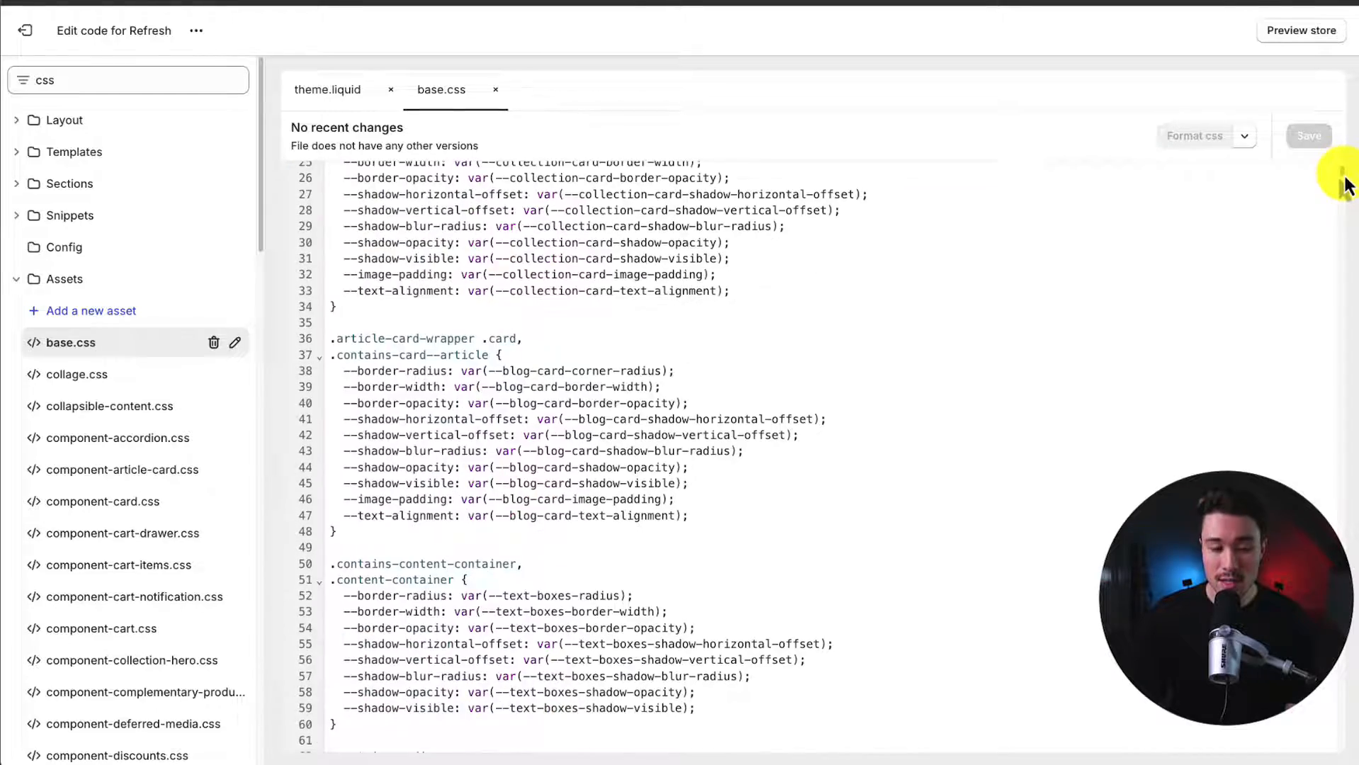
scroll(up, 3)
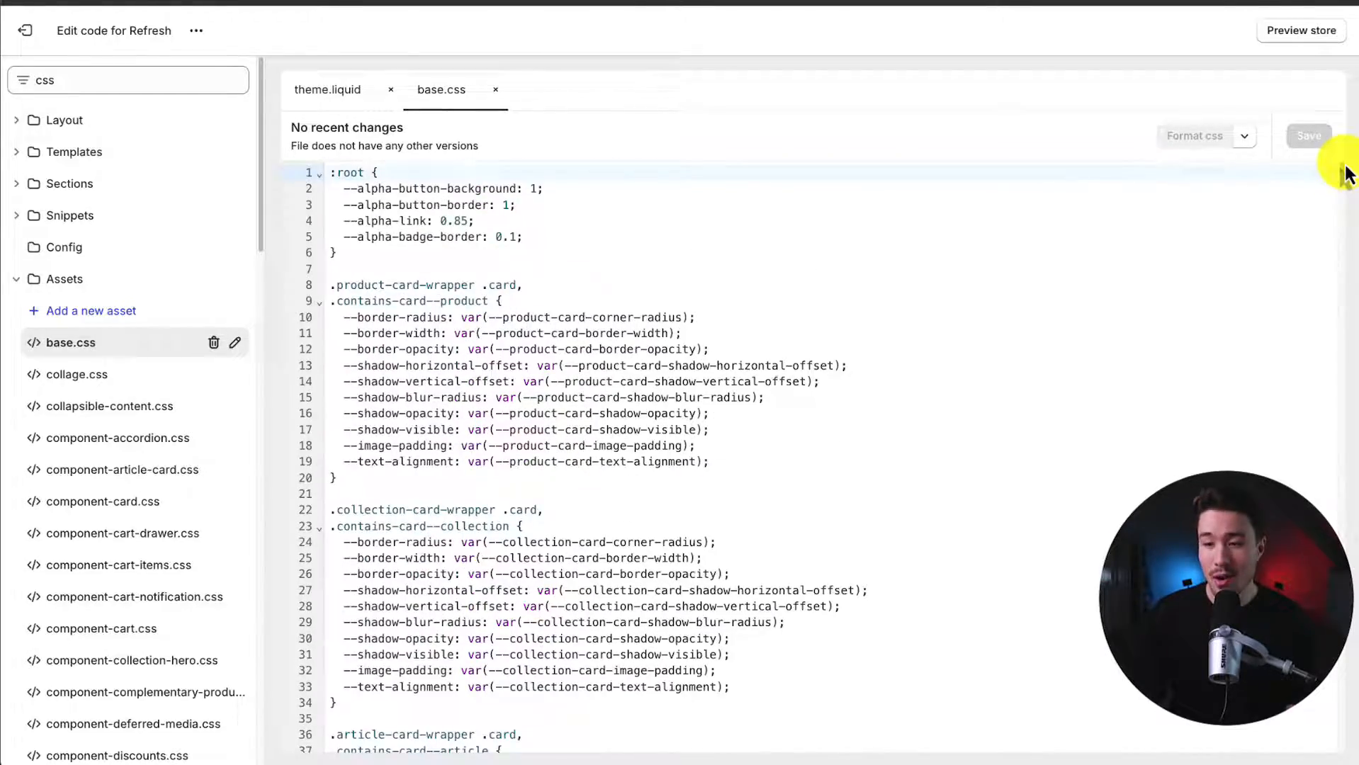
scroll(down, 3)
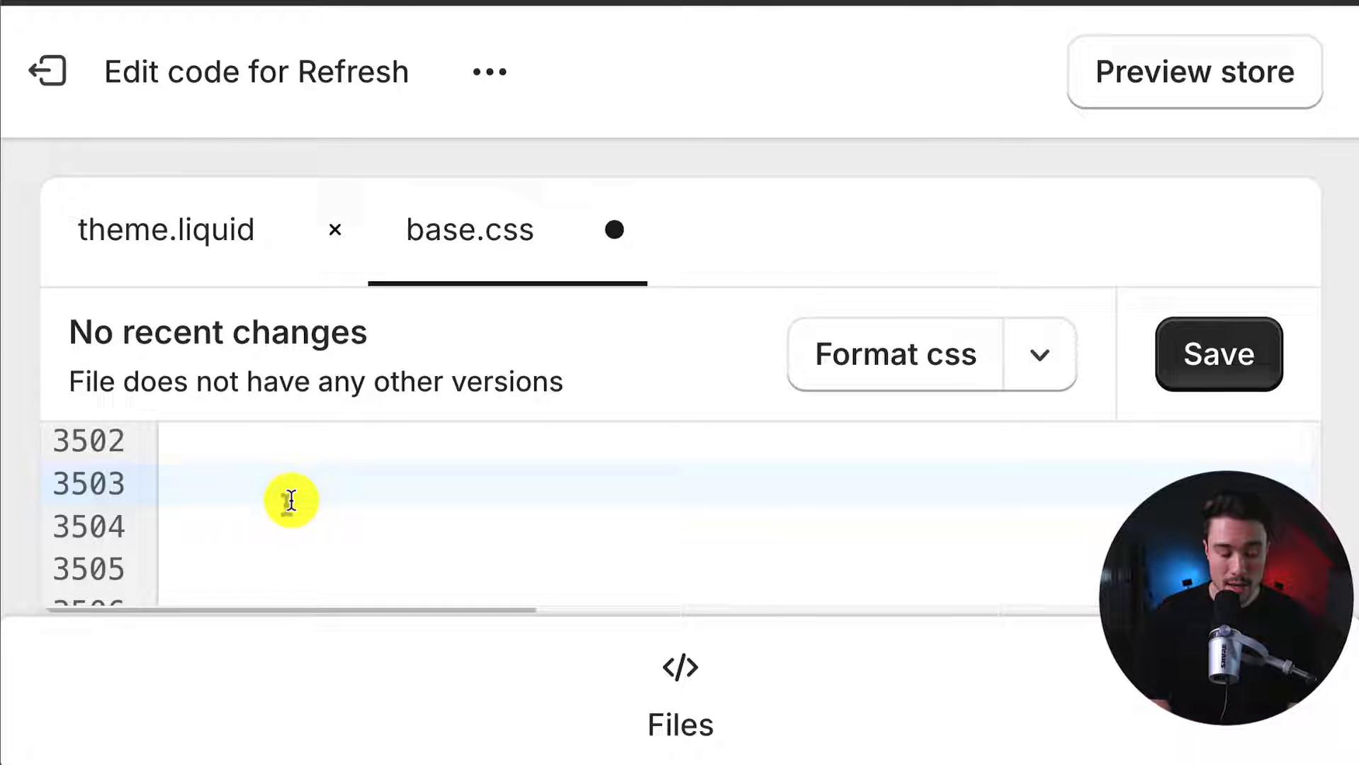
Add a .header__icon--cart rule with visibility: hidden and display: none, and save base.css.
text(.header_)
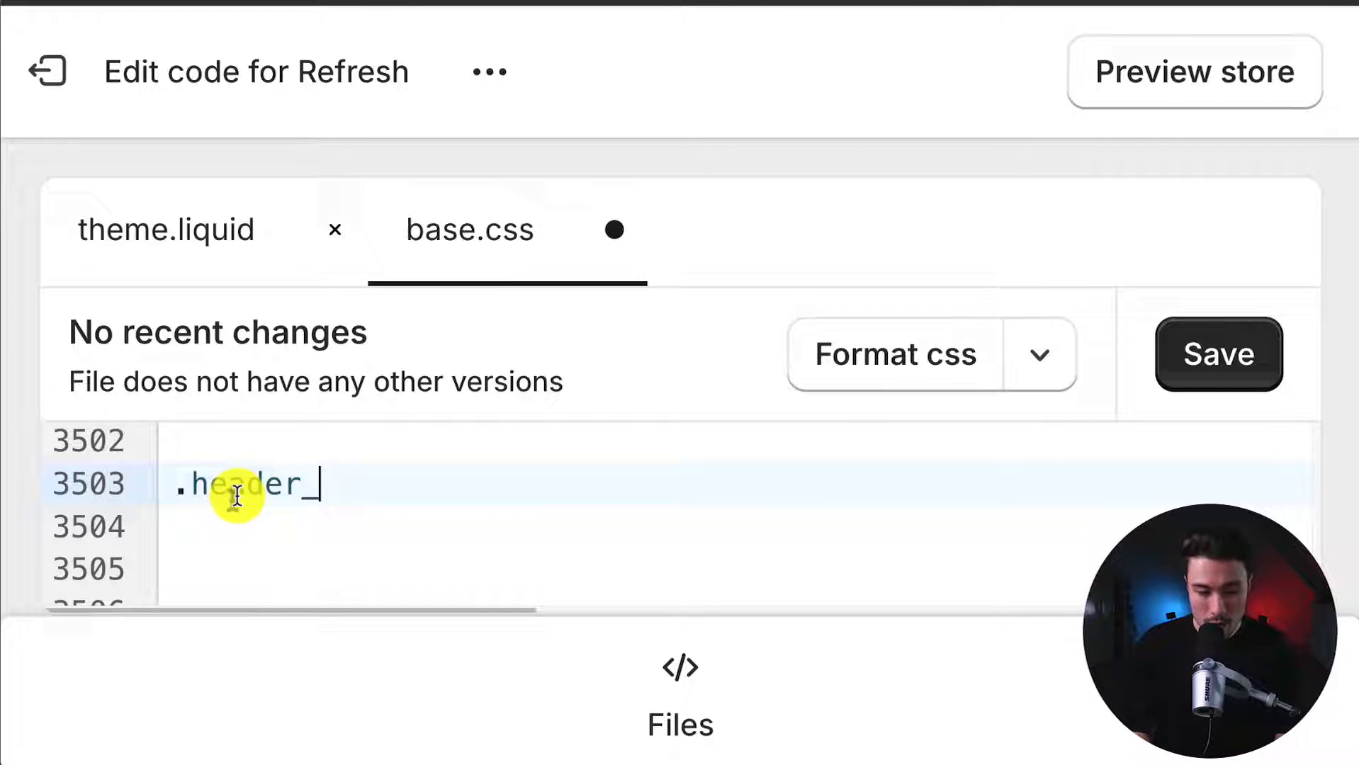
text(_icon)
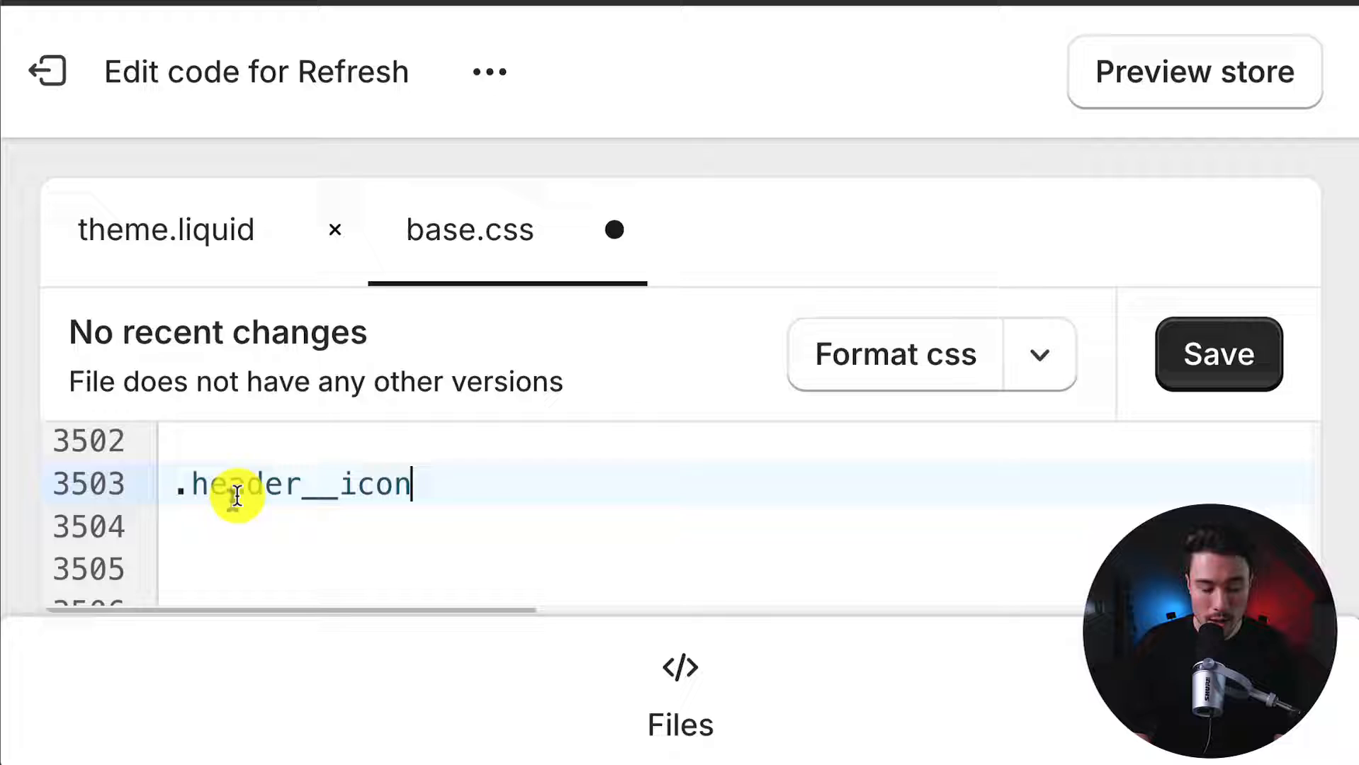
text(--cart)
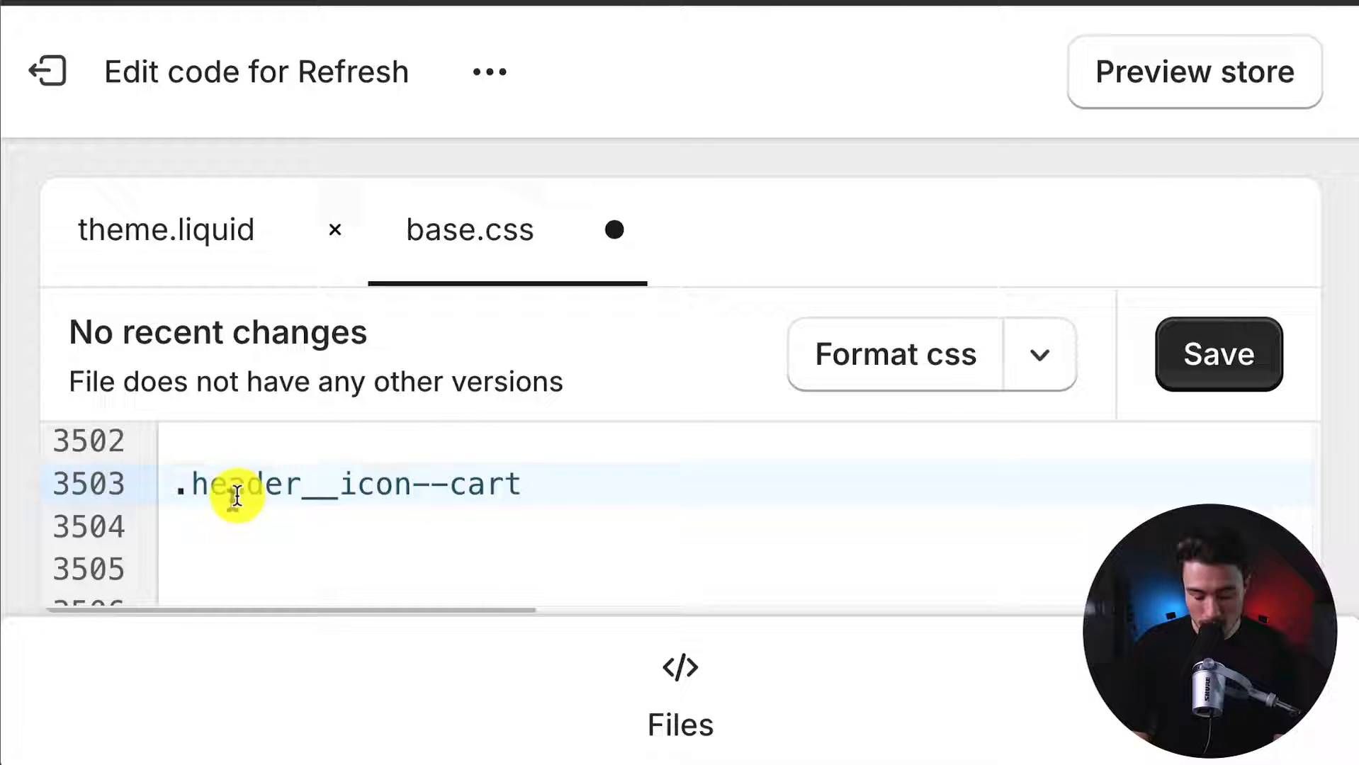
text({})
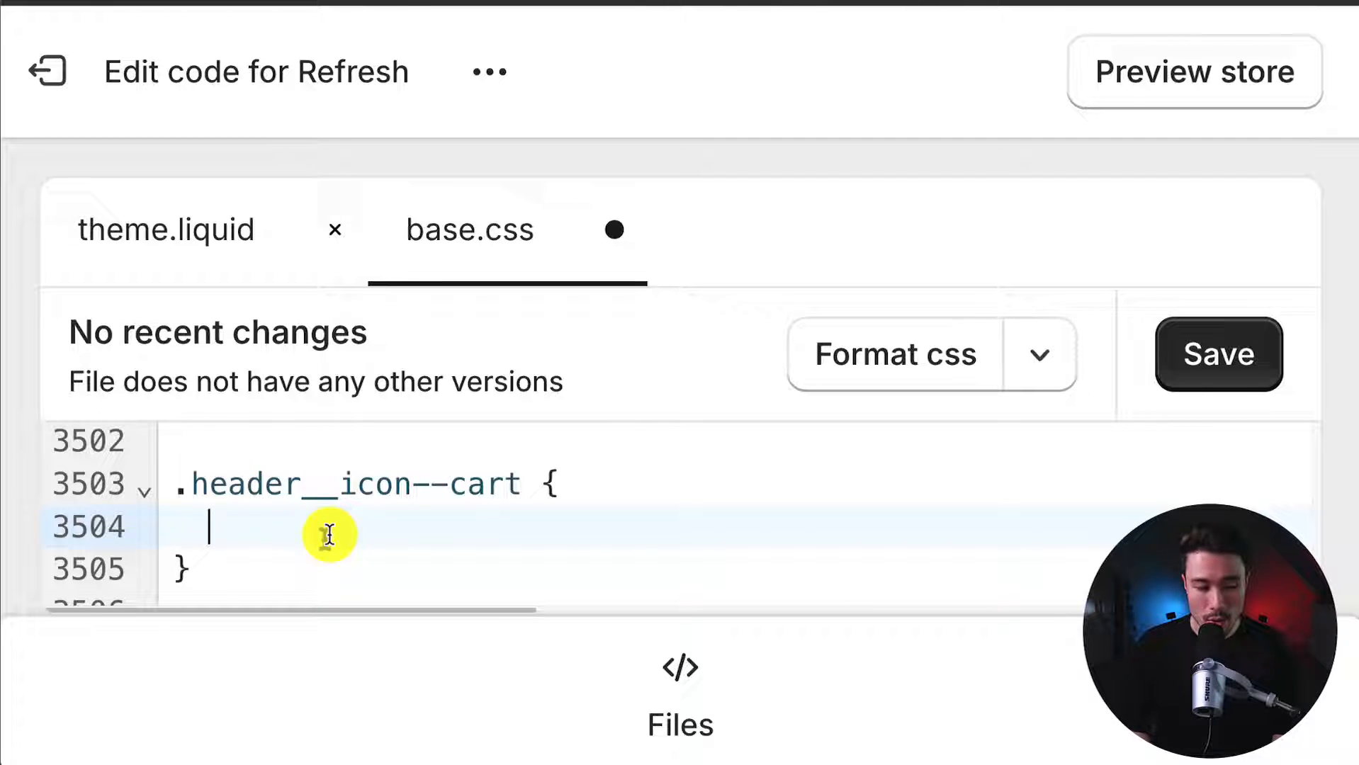
text(visibility)
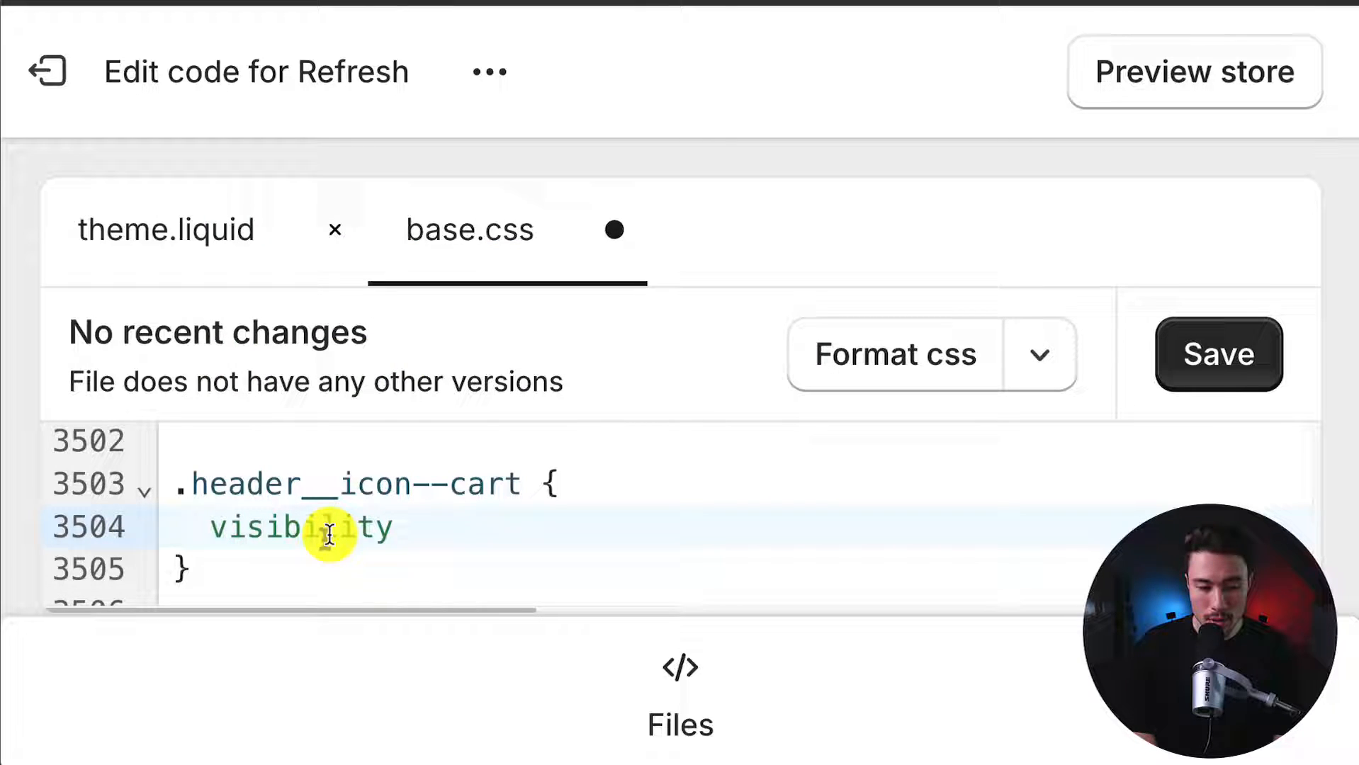
text(: hidden;)
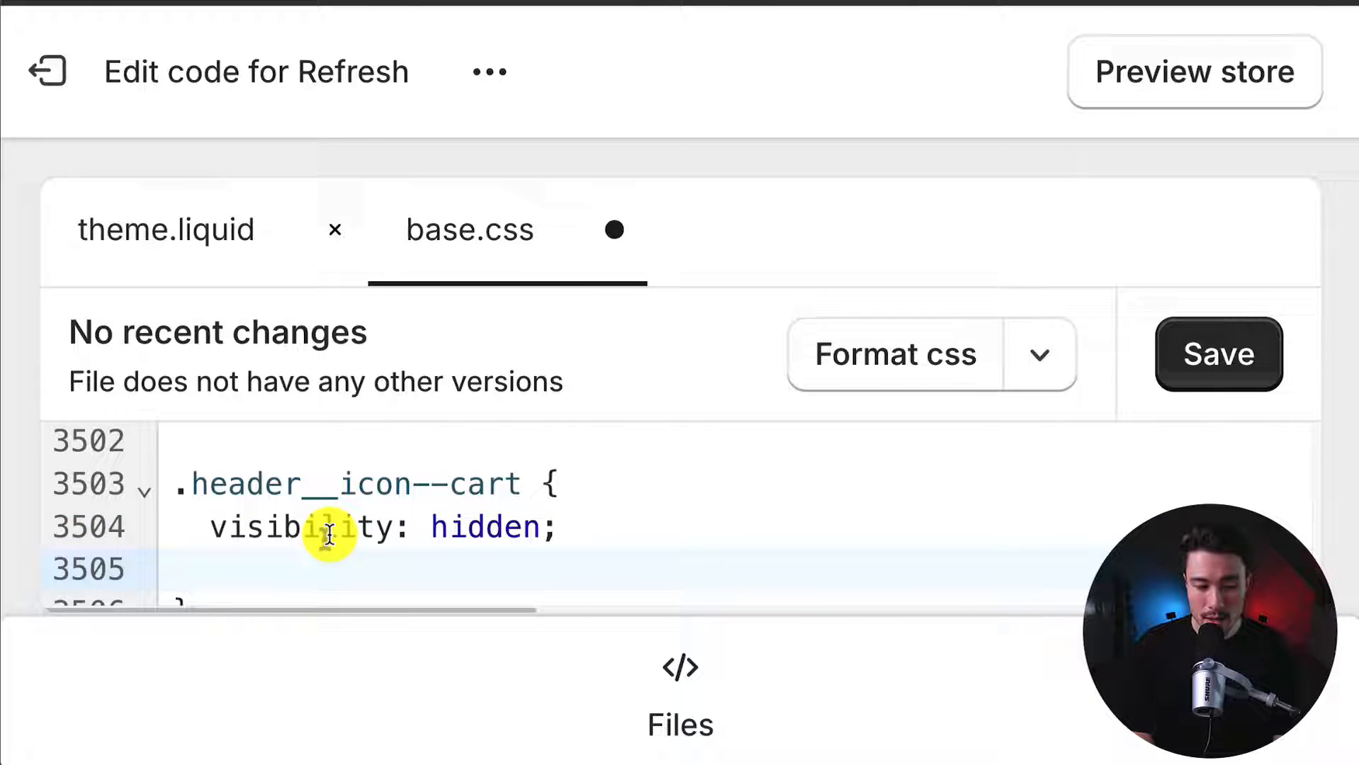
text(display: none;)
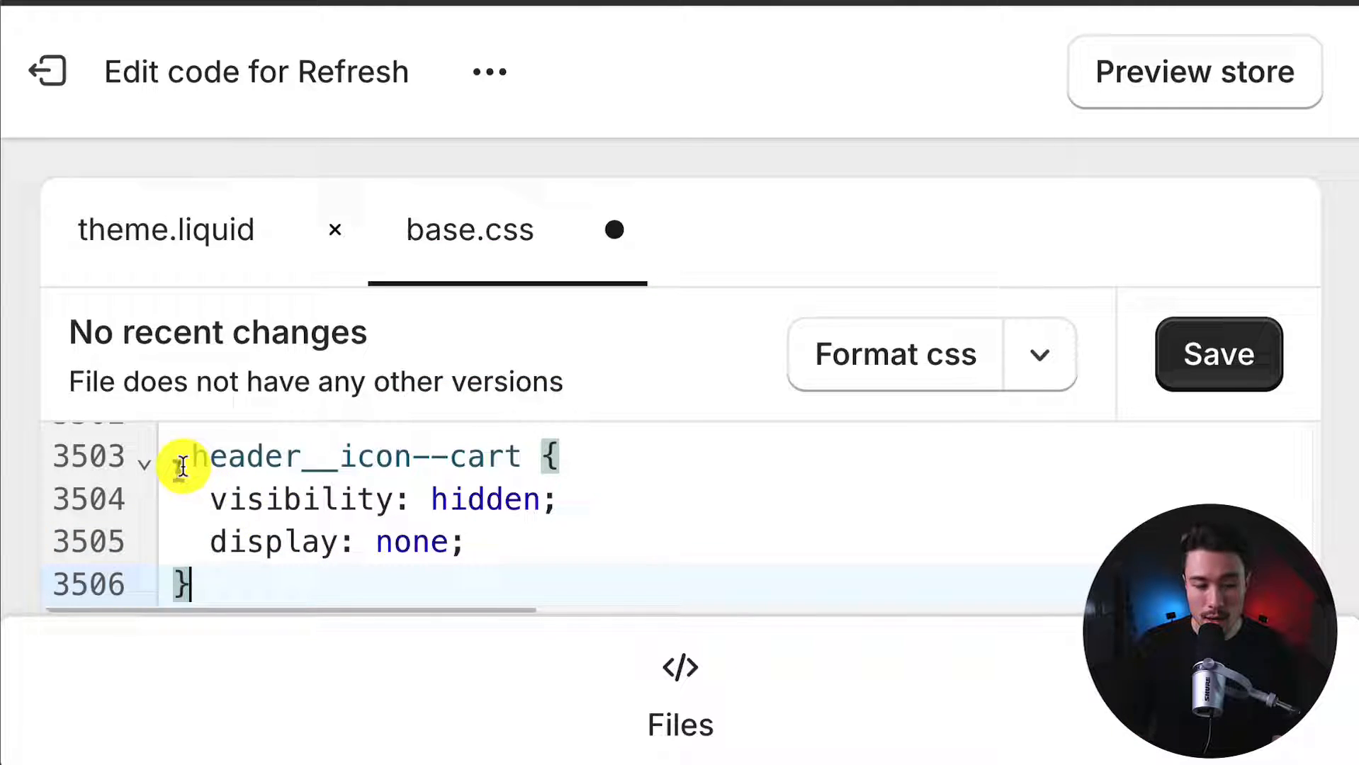
text(.)
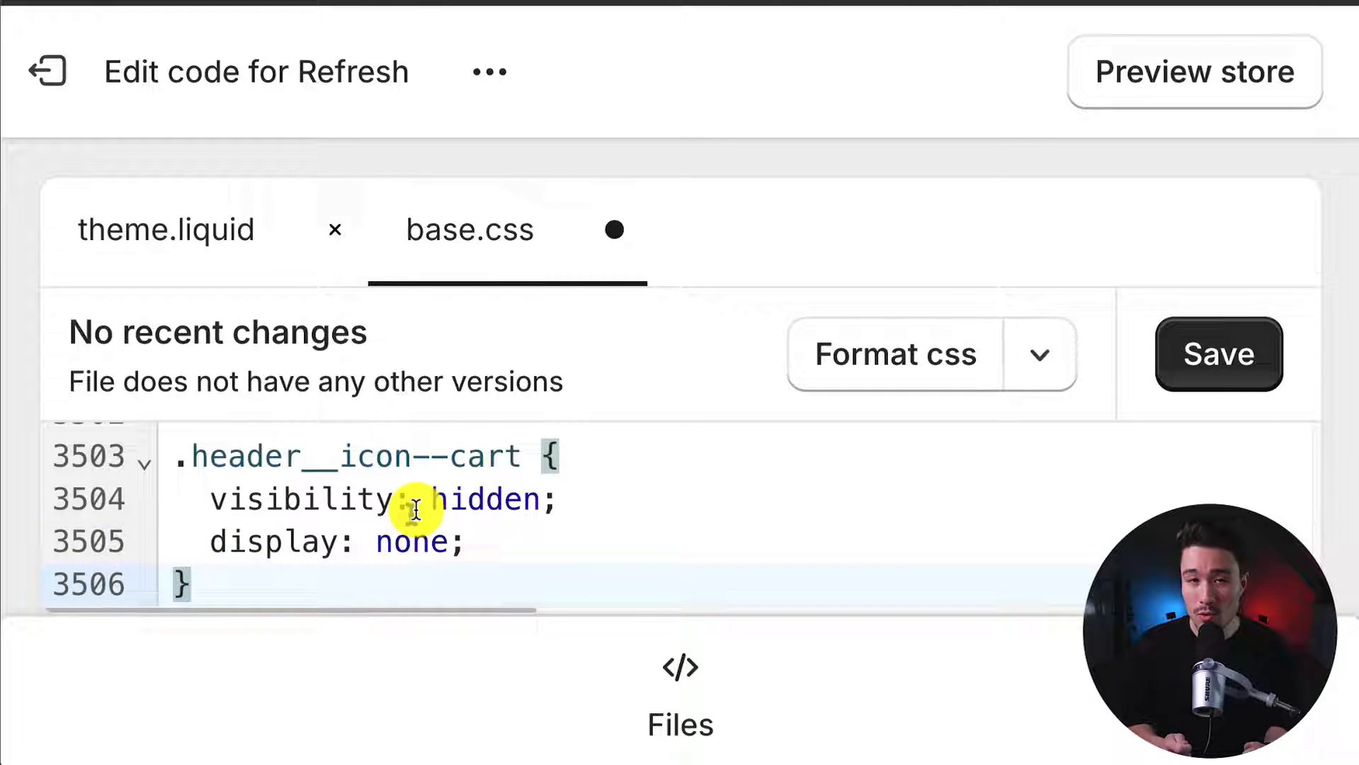
mouse_move(403, 671)
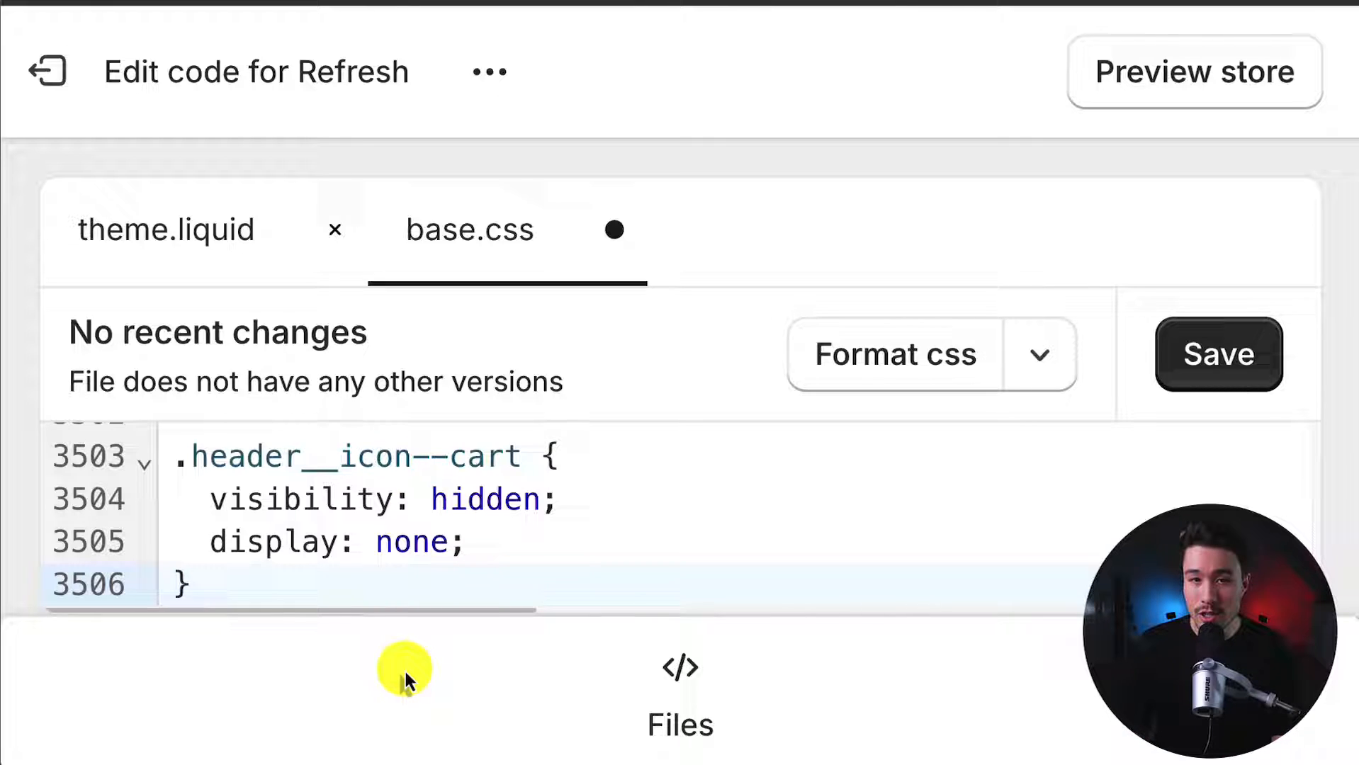
click(1216, 354)
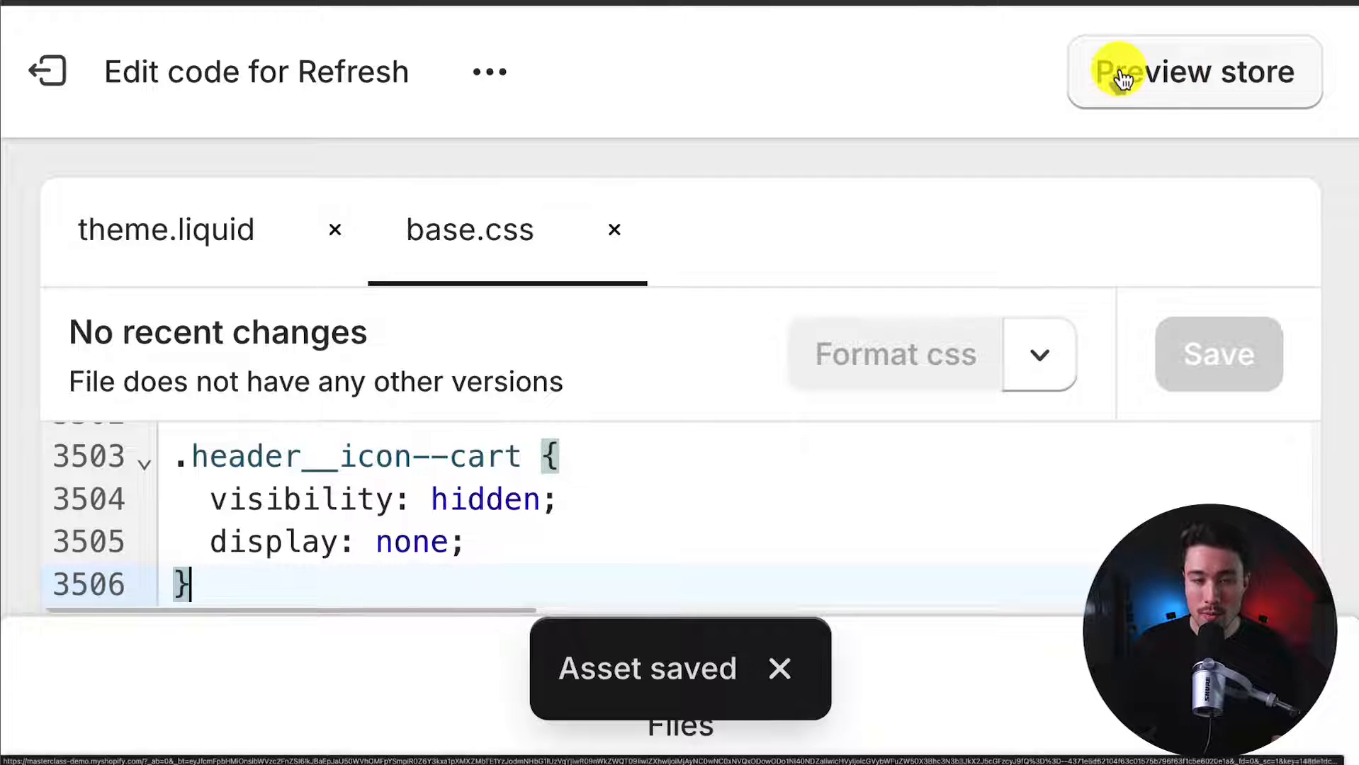
Preview the storefront to confirm the header shows no cart icon.
click(1194, 72)
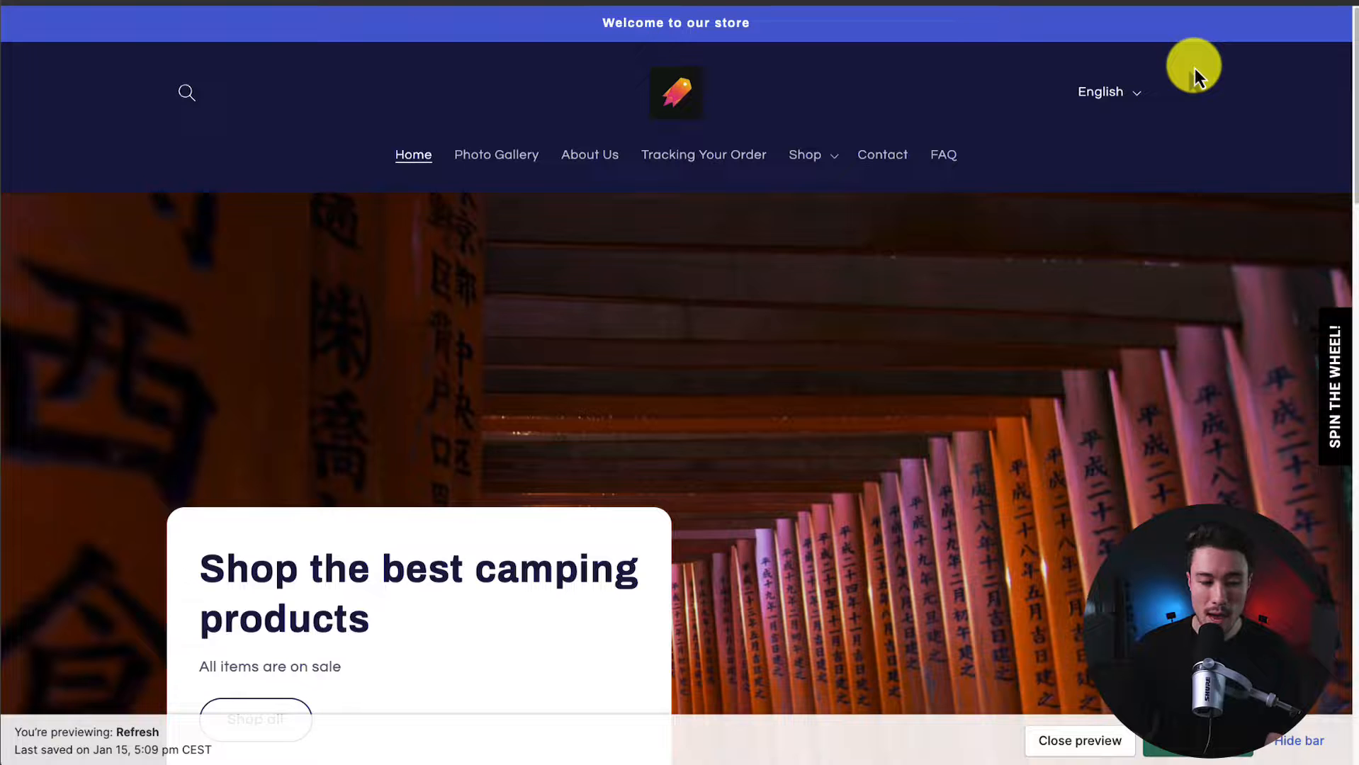
mouse_move(985, 160)
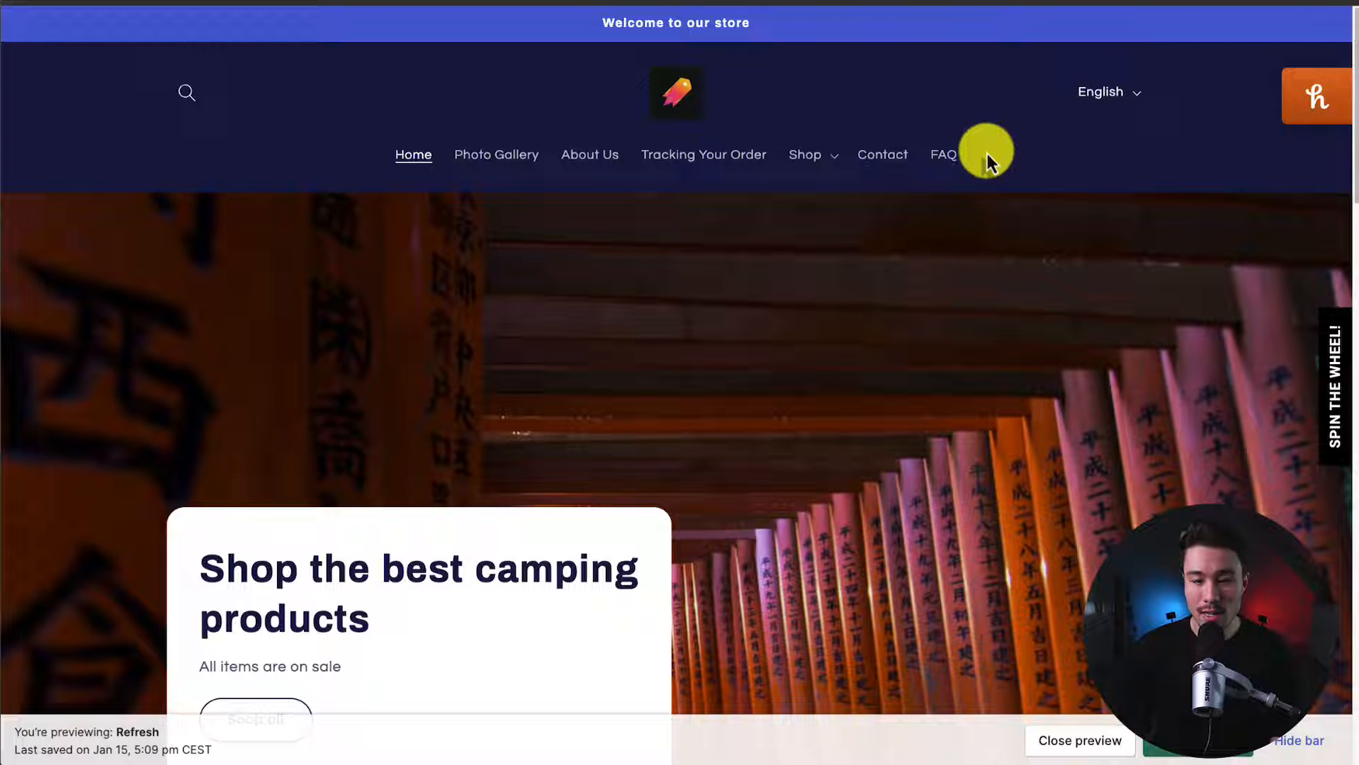
mouse_move(1020, 156)
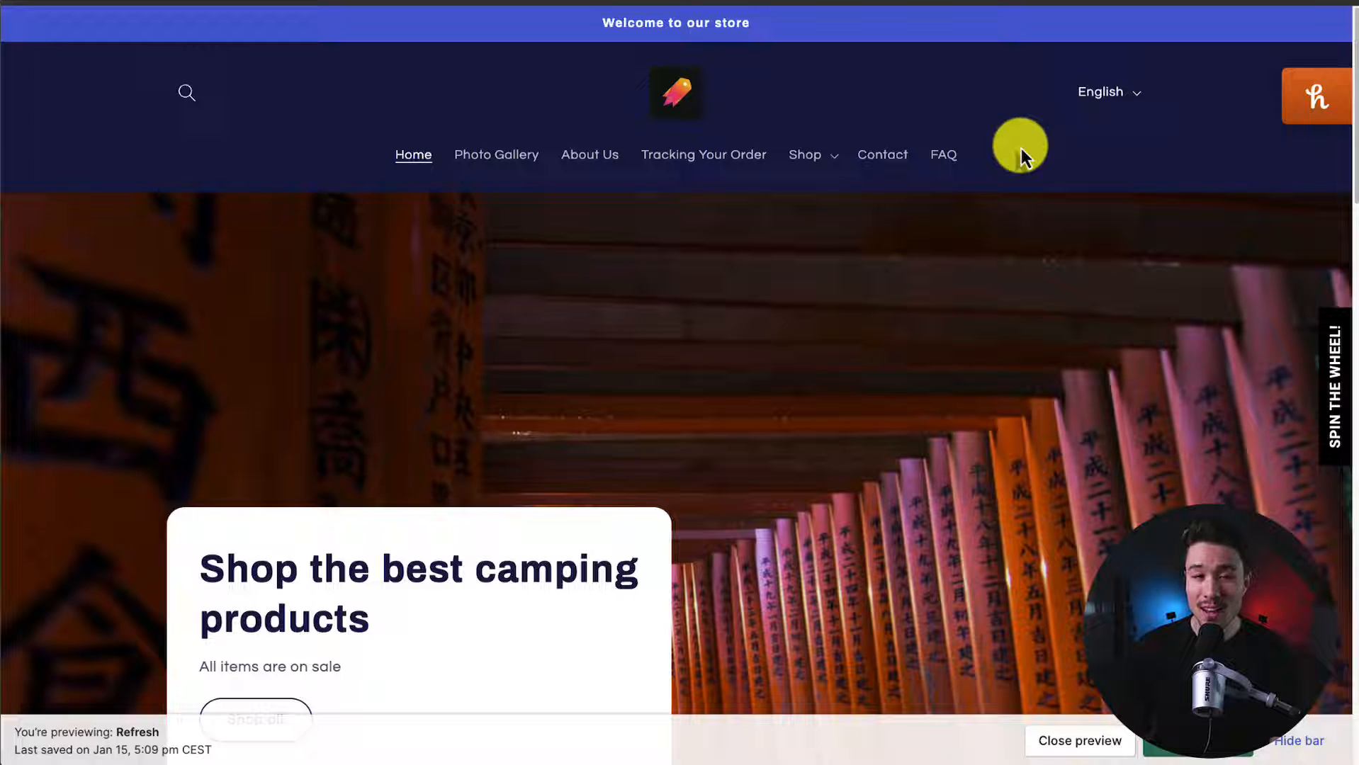
mouse_move(1001, 156)
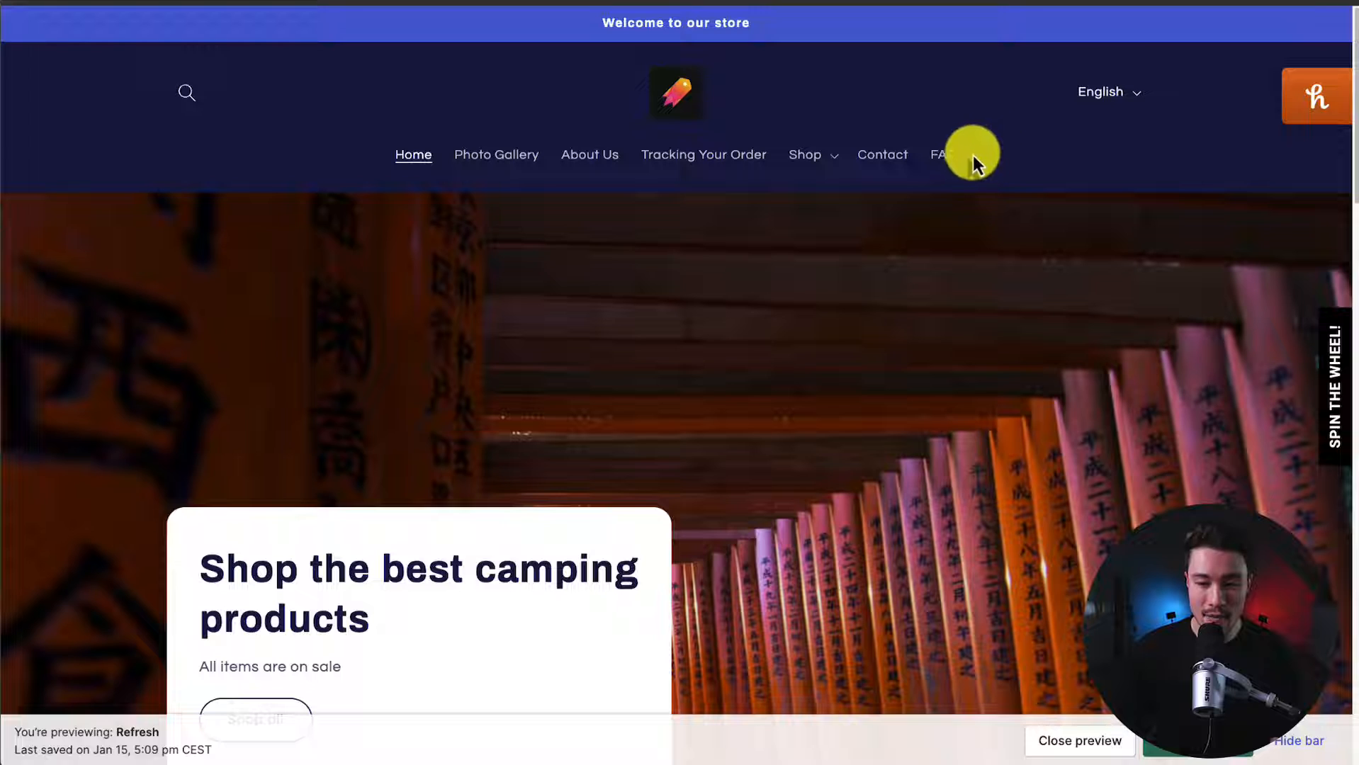
mouse_move(661, 240)
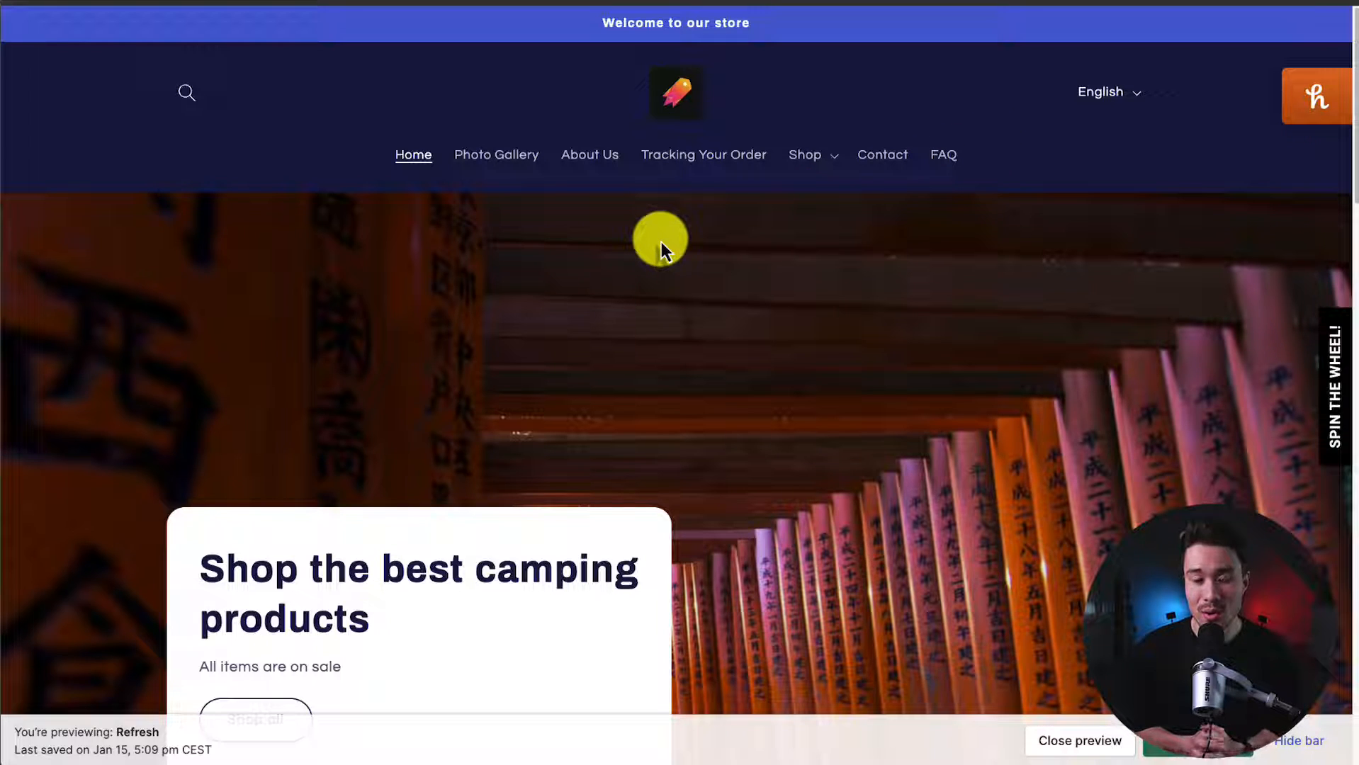
mouse_move(67, 192)
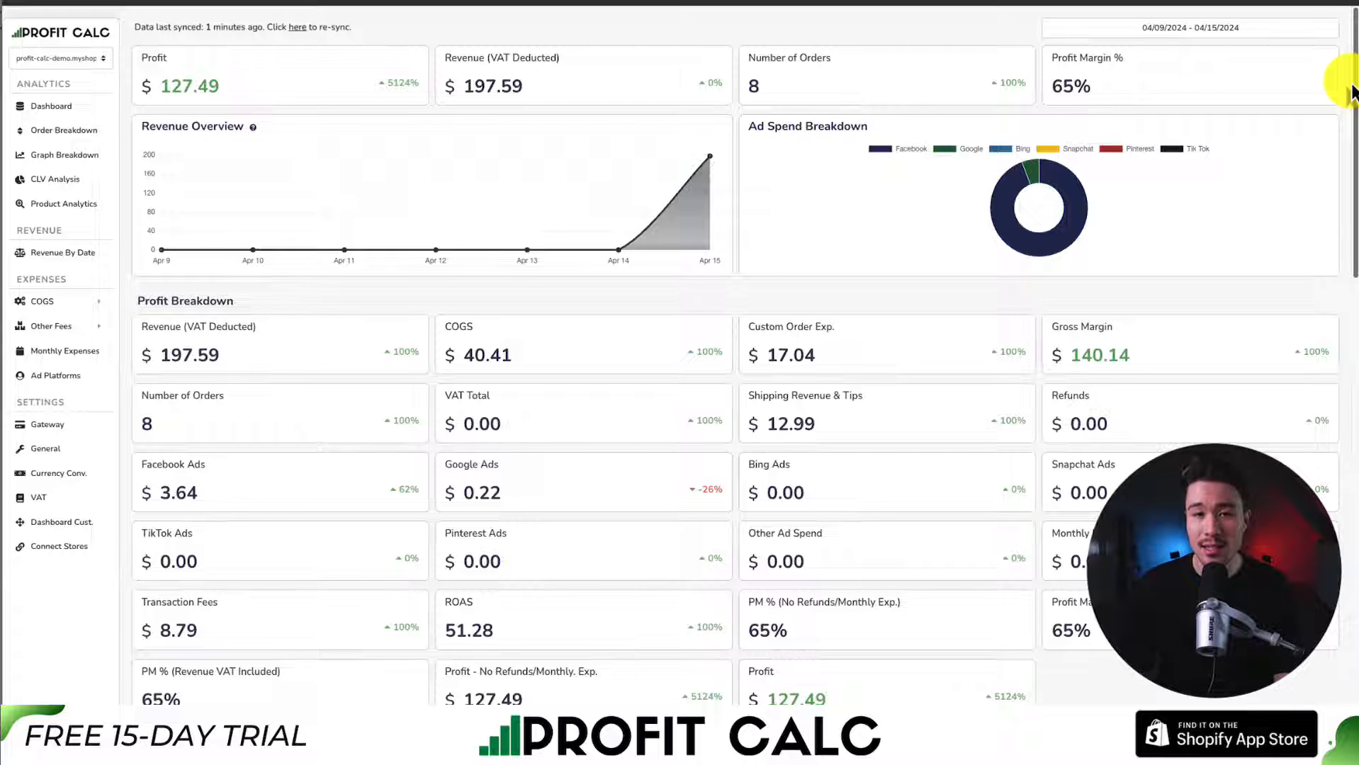
scroll(down, 3)
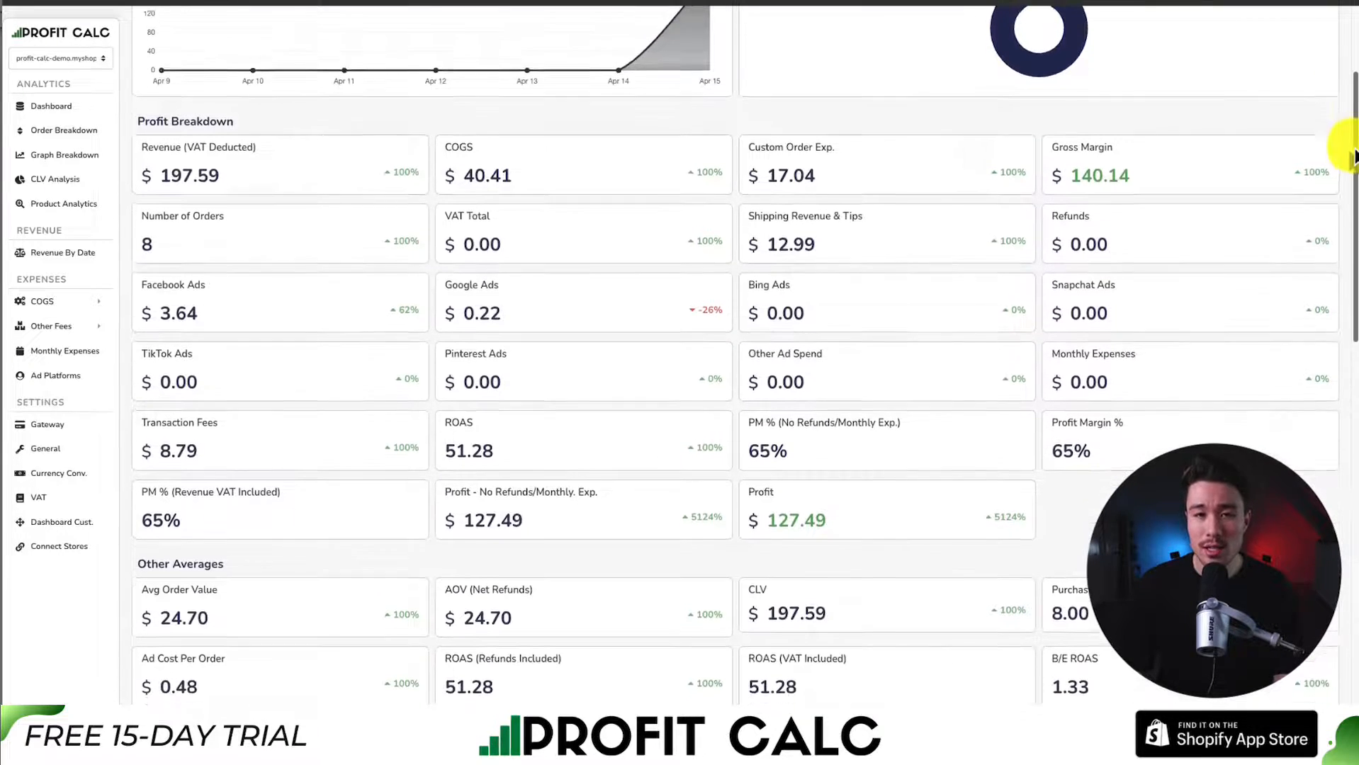
scroll(down, 3)
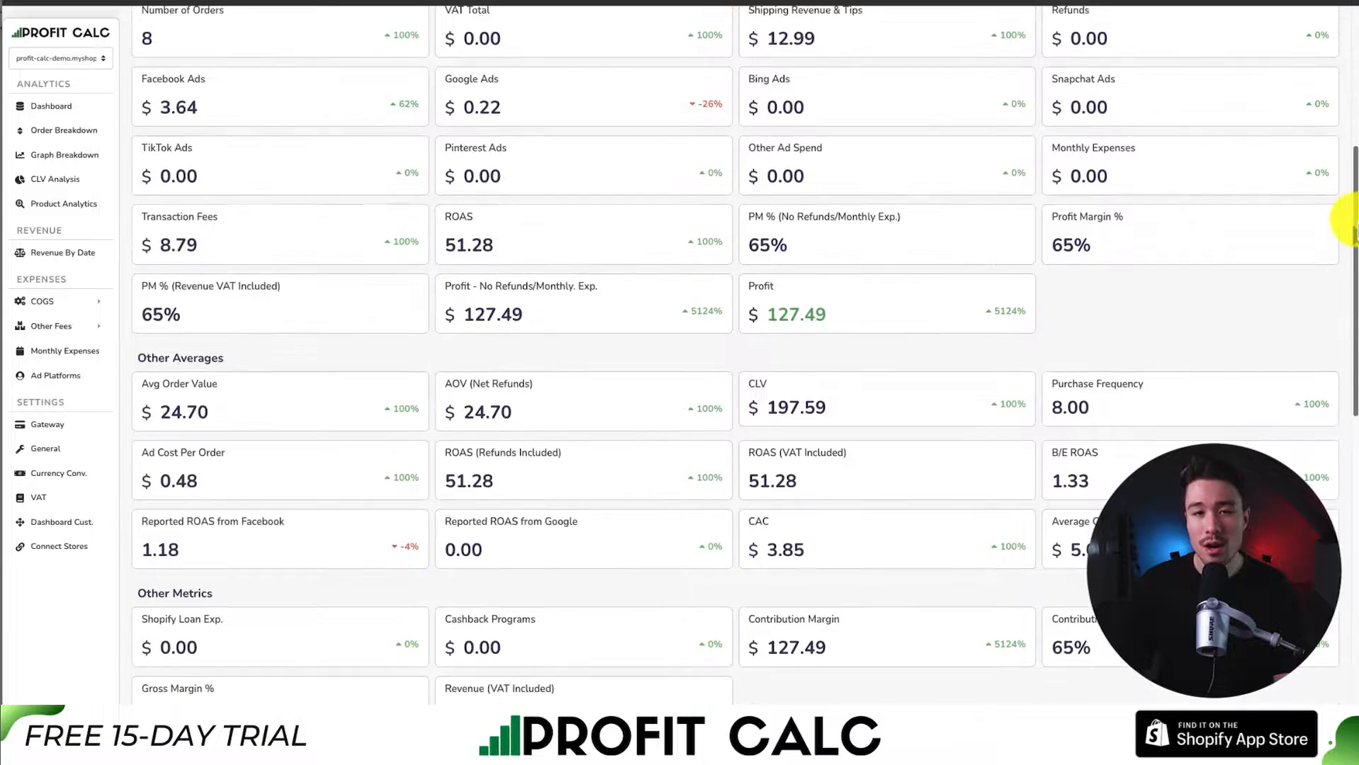
scroll(down, 3)
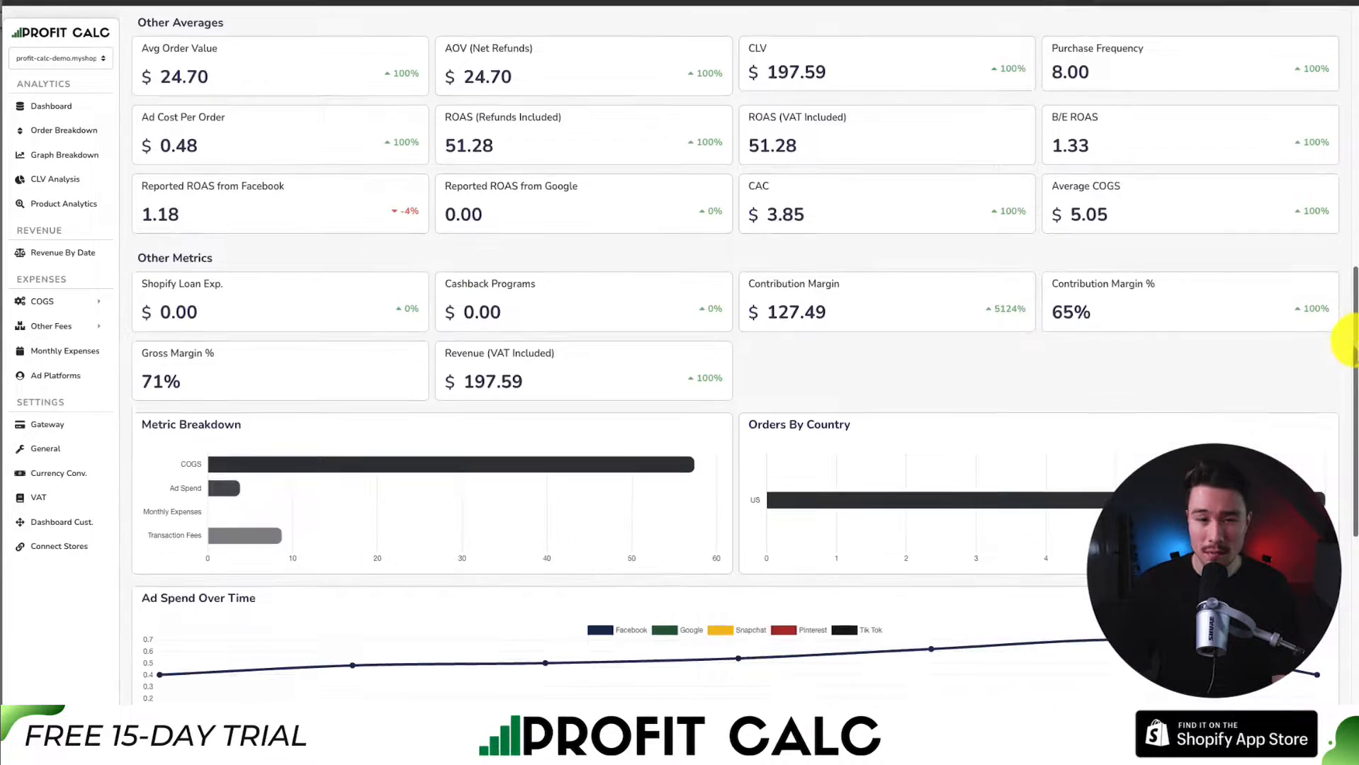
scroll(down, 3)
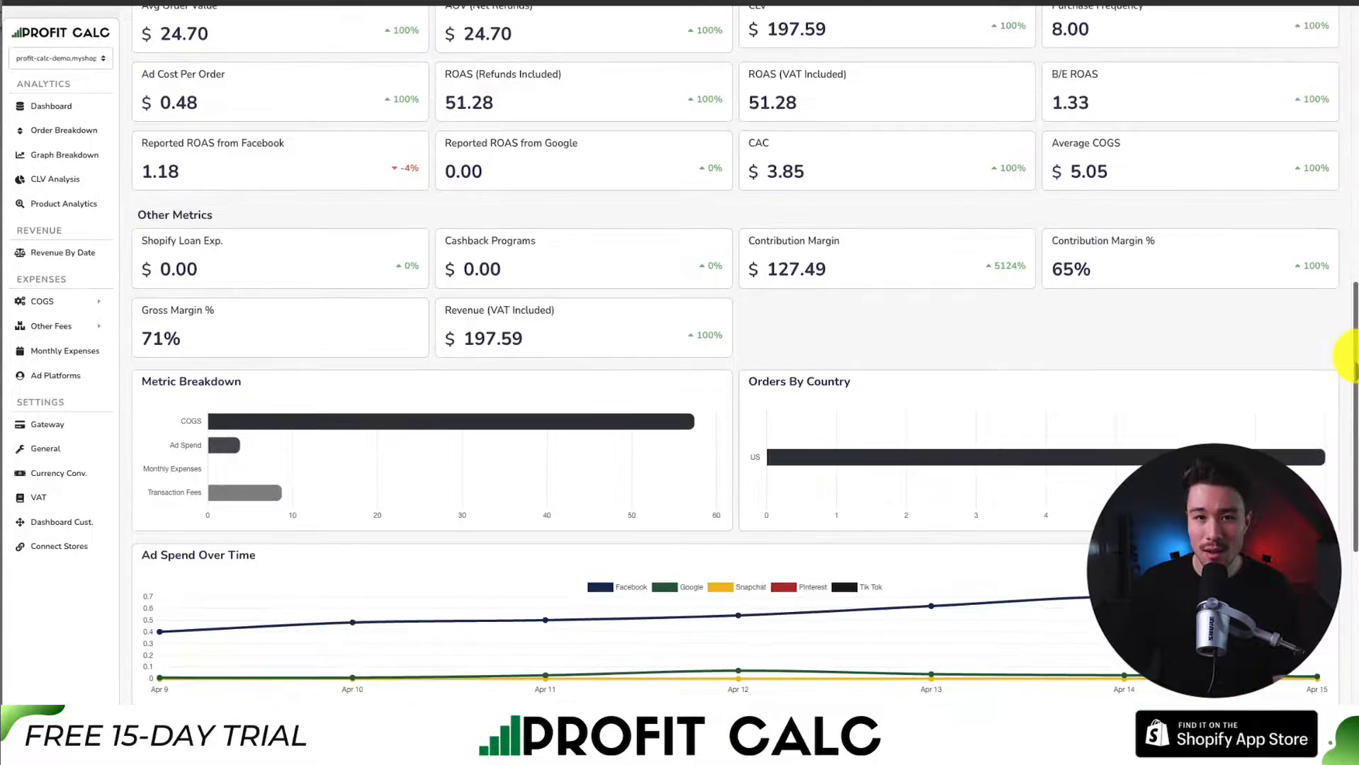
scroll(down, 3)
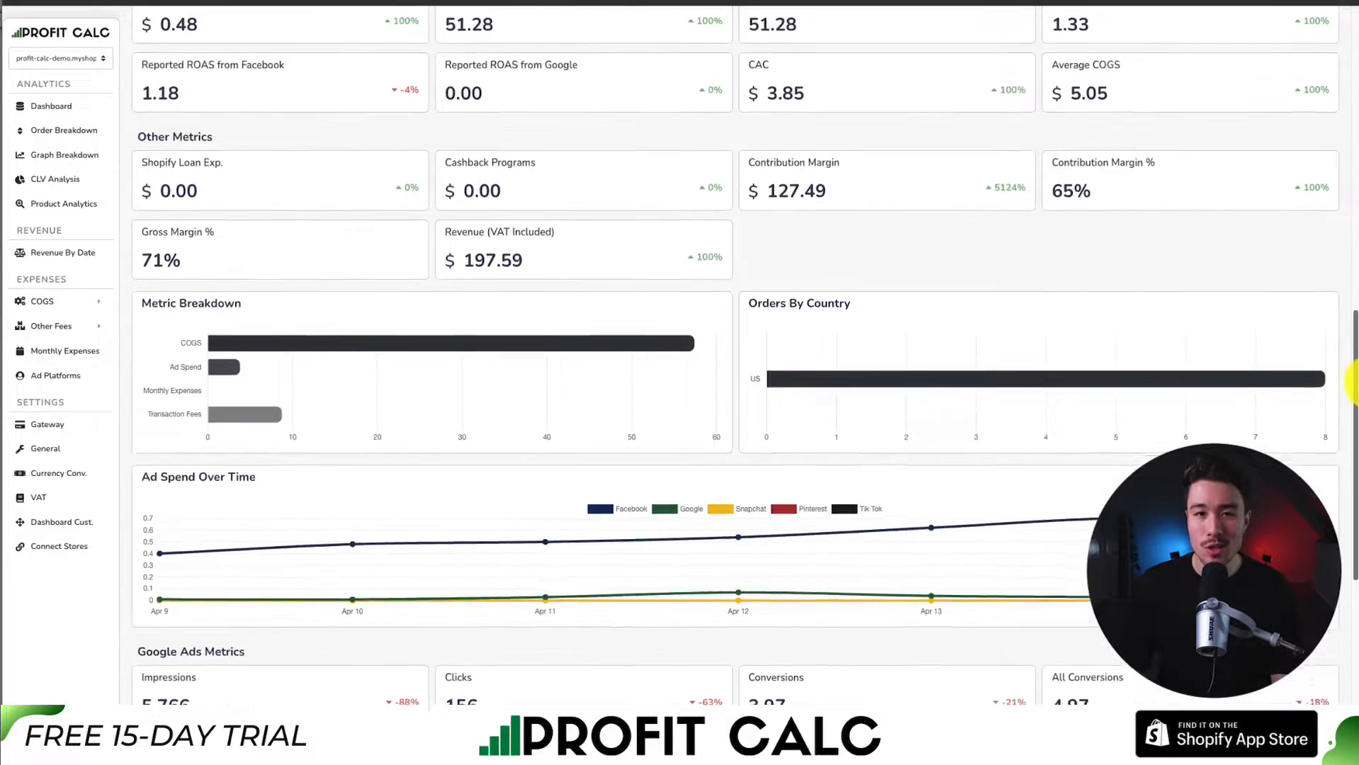
scroll(up, 3)
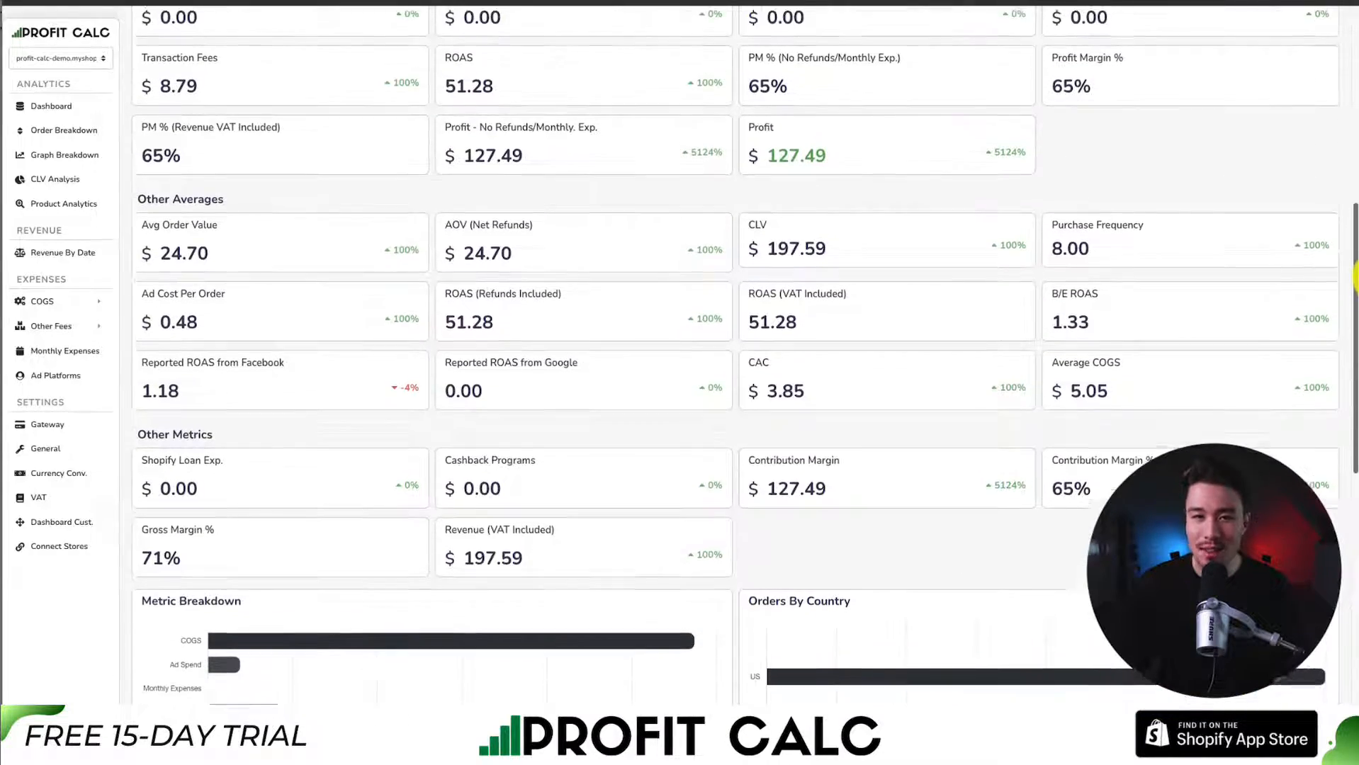
scroll(up, 3)
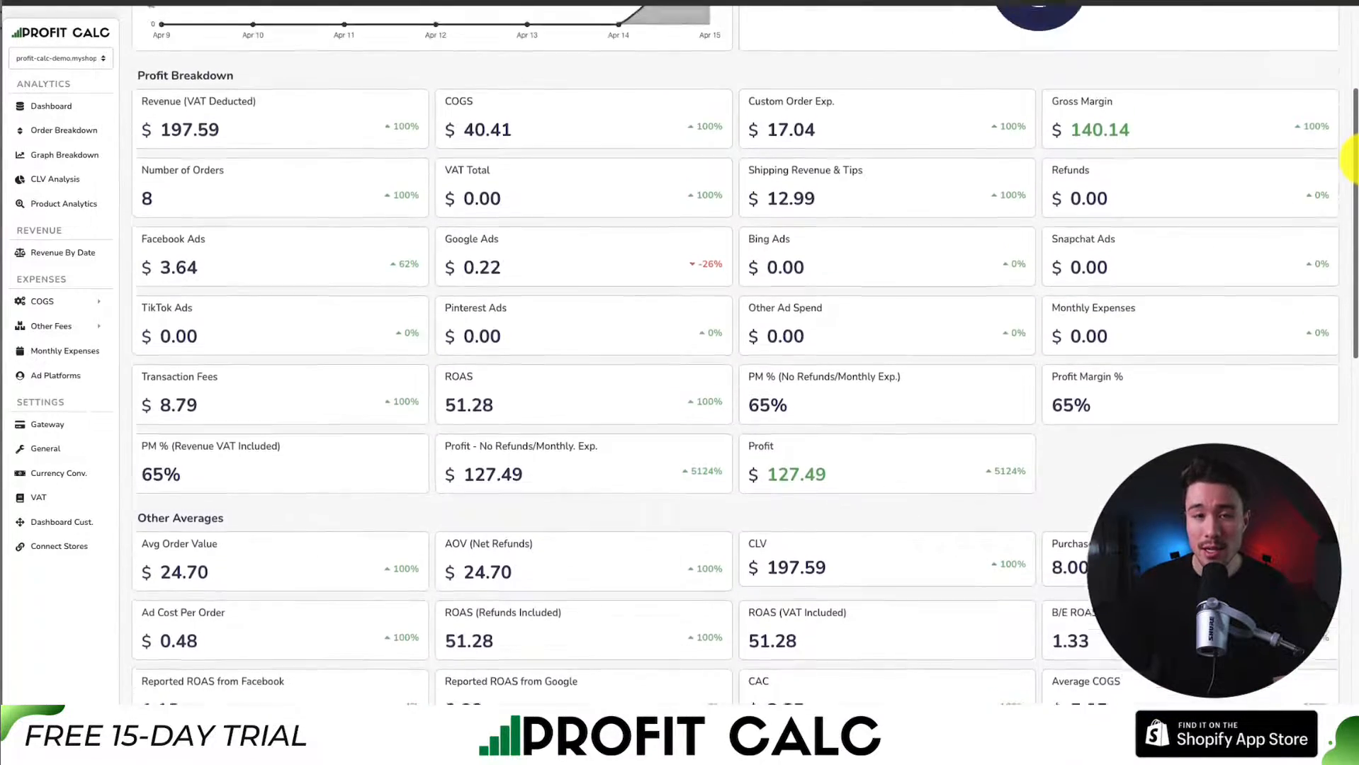
scroll(up, 3)
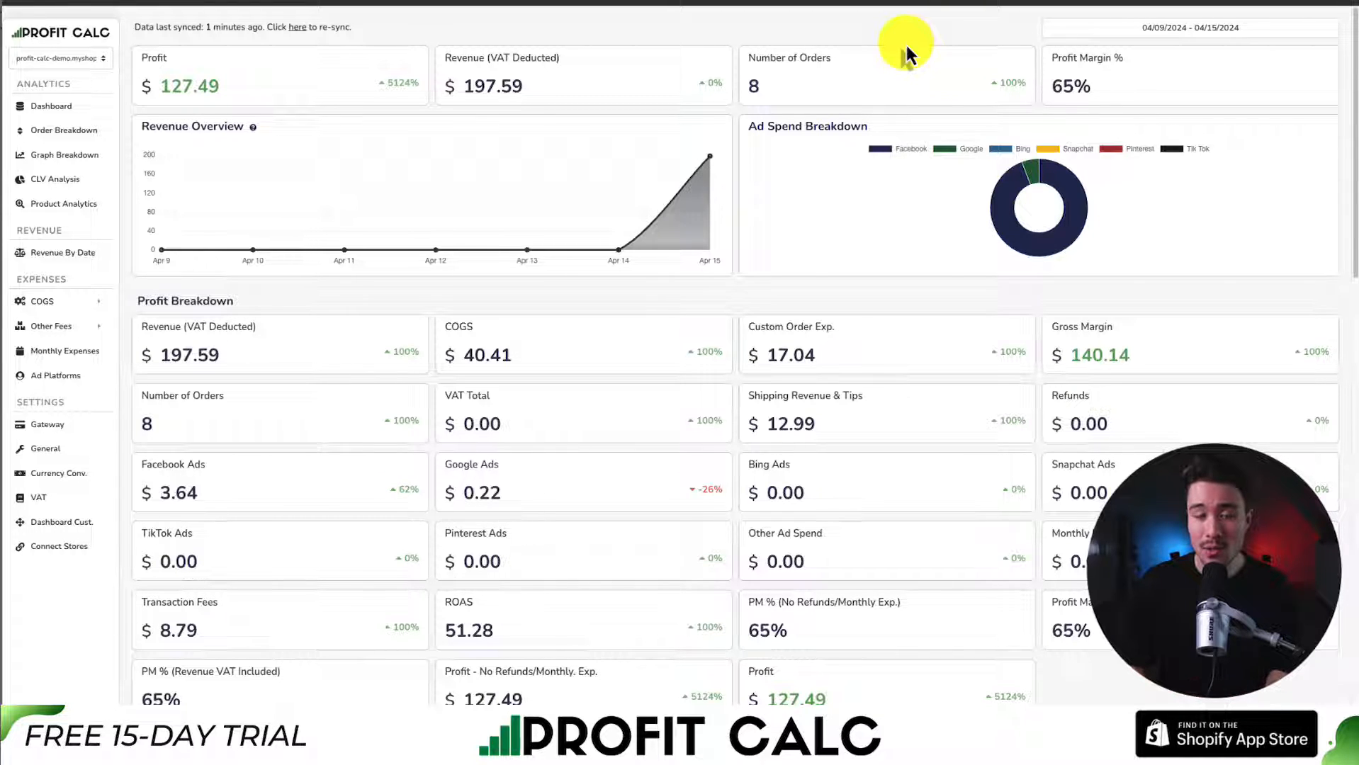
mouse_move(732, 62)
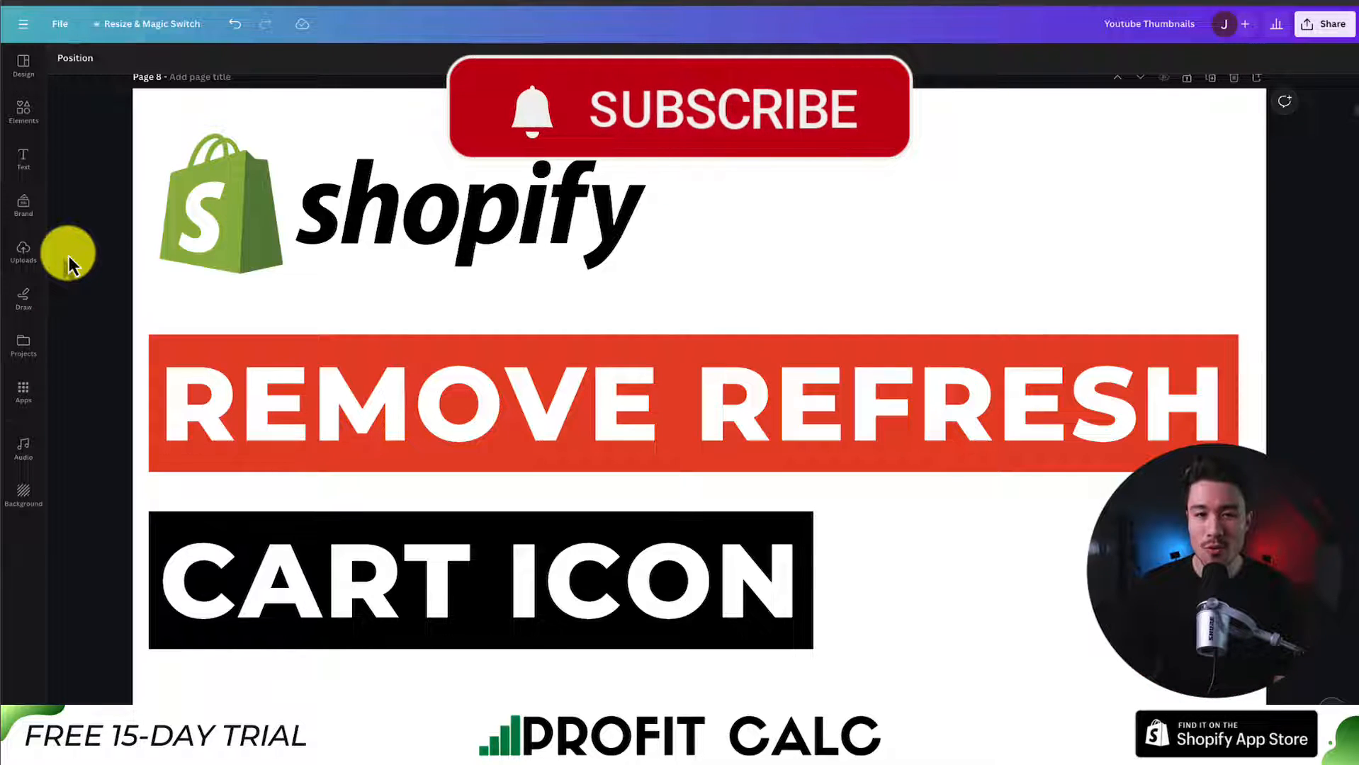
mouse_move(104, 399)
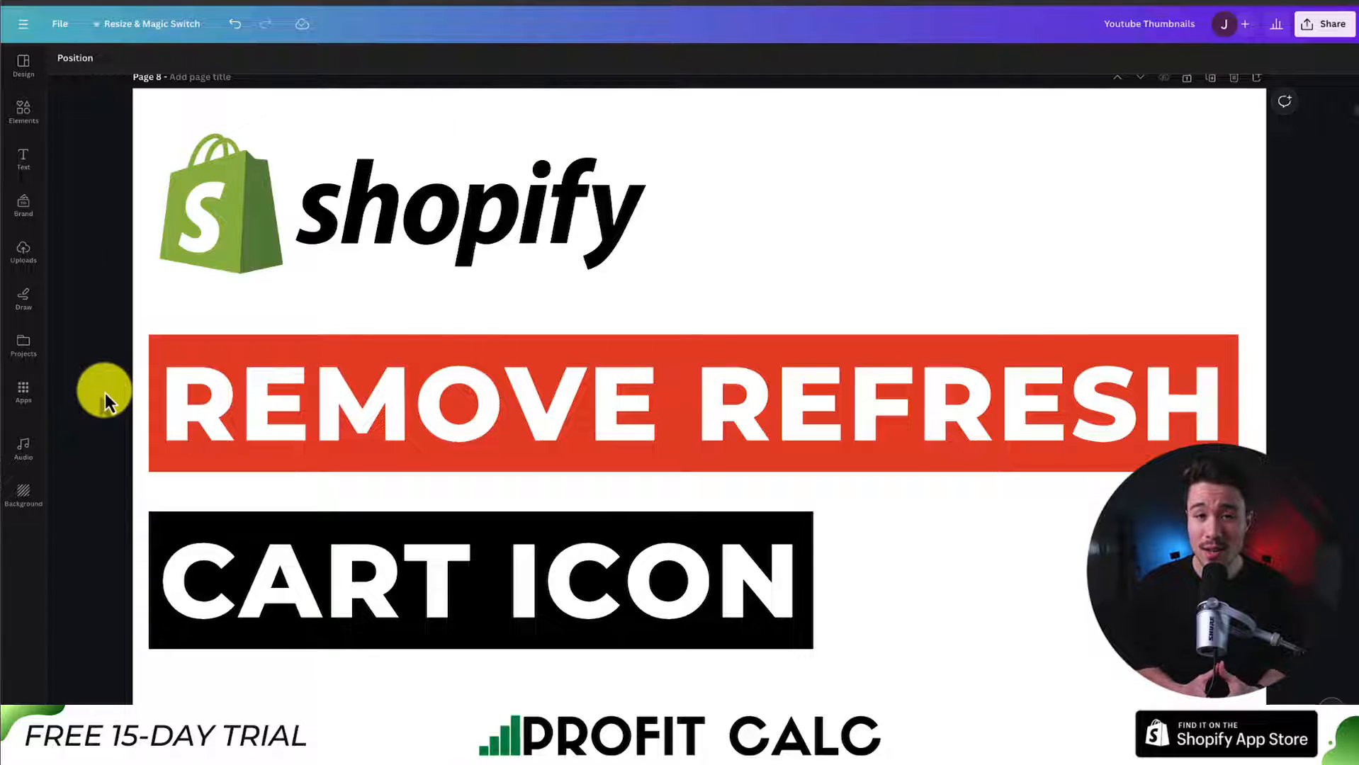